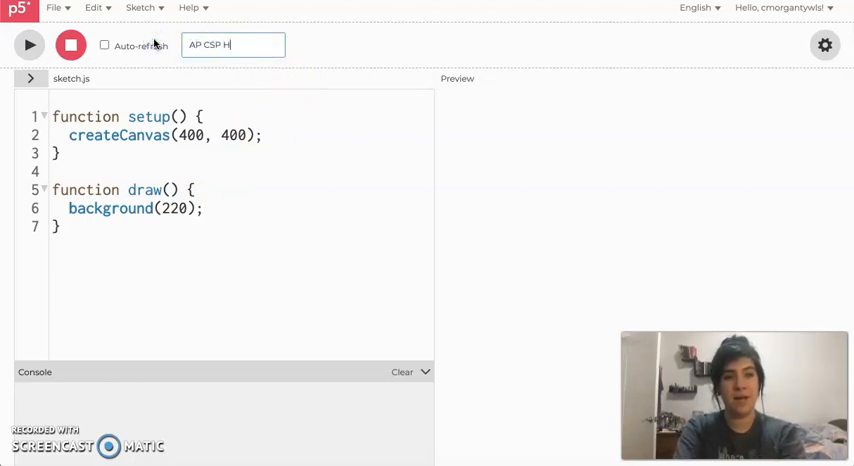
- Title the sketch 'AP CSP How to Make Timers' and save it from the File menu
{"action": "type", "text": "How to Make Timers"}
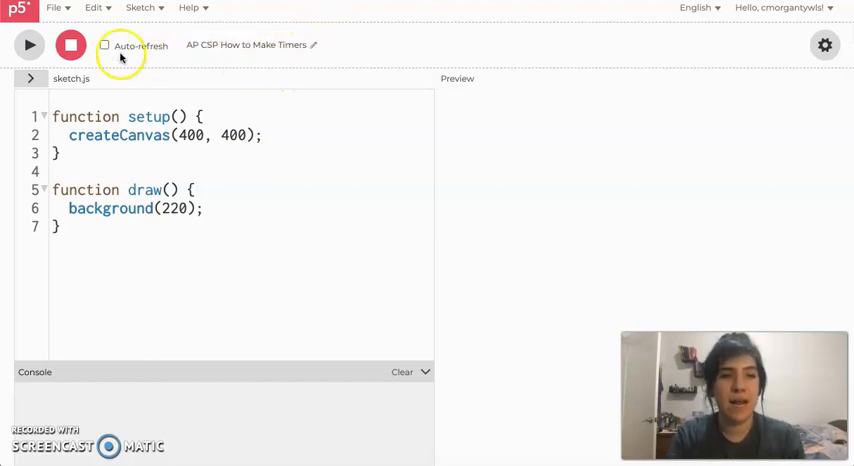
{"action": "left_click", "coordinate": [53, 8]}
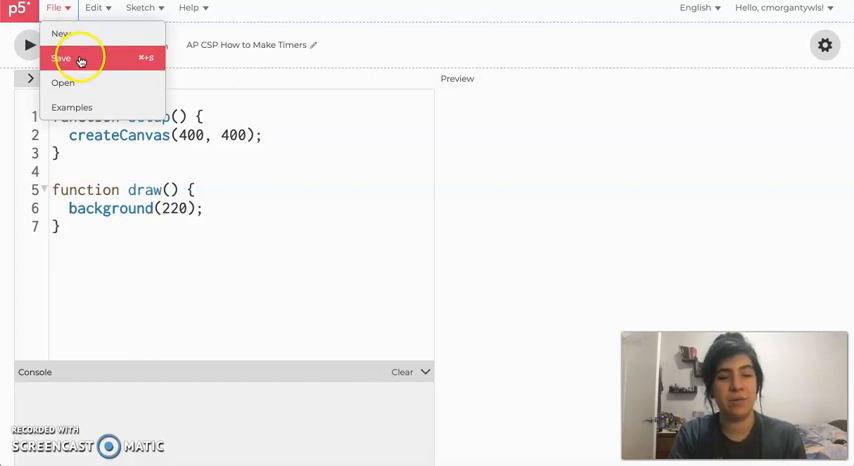
{"action": "left_click", "coordinate": [60, 58]}
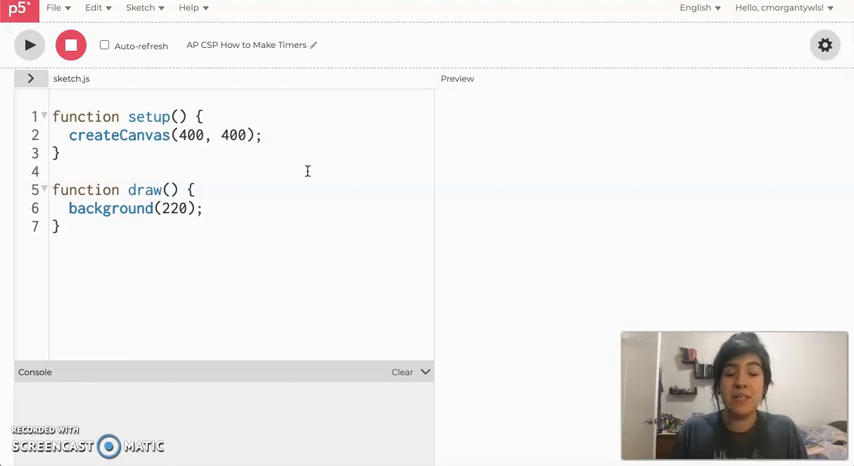
- Add textSize(24) and text(frameCount, 200, 200) to draw, run it, and select the text line
{"action": "left_click", "coordinate": [202, 208]}
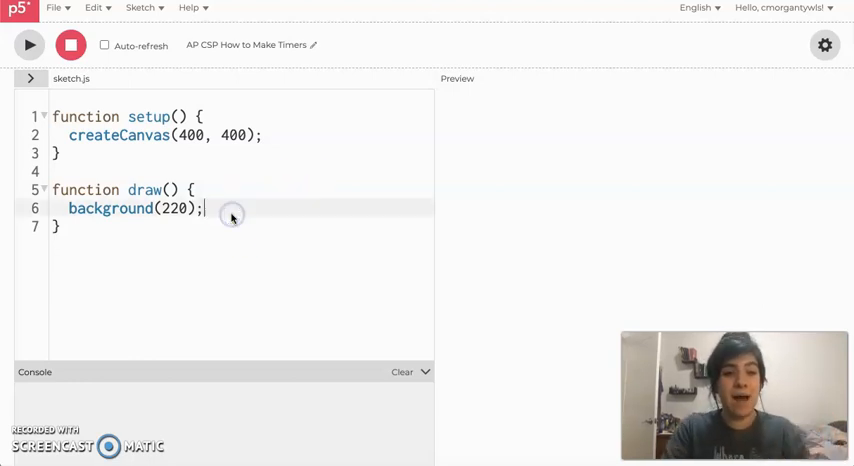
{"action": "type", "text": "textSize(24"}
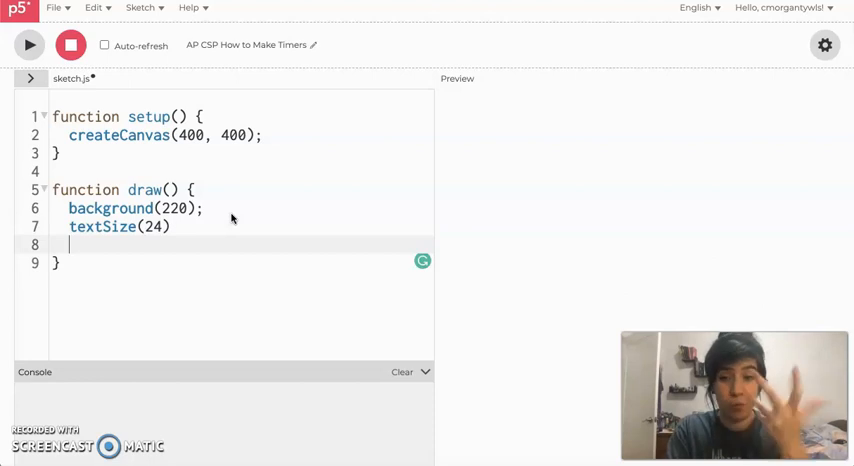
{"action": "type", "text": "text(f"}
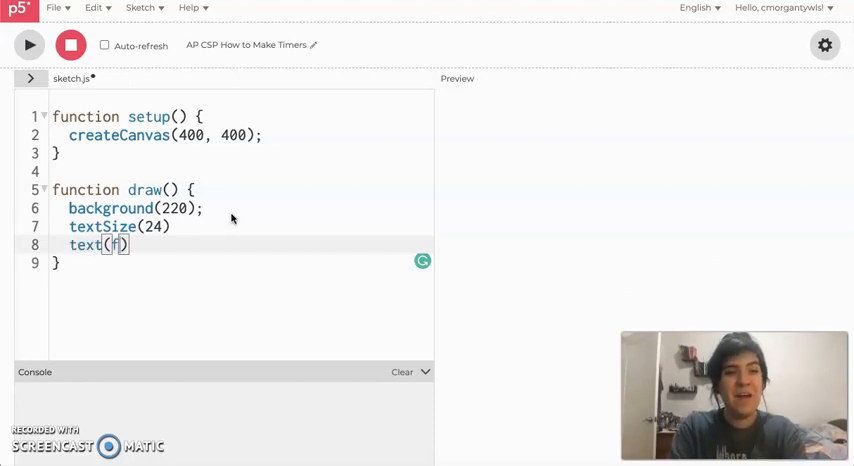
{"action": "type", "text": "frameCount"}
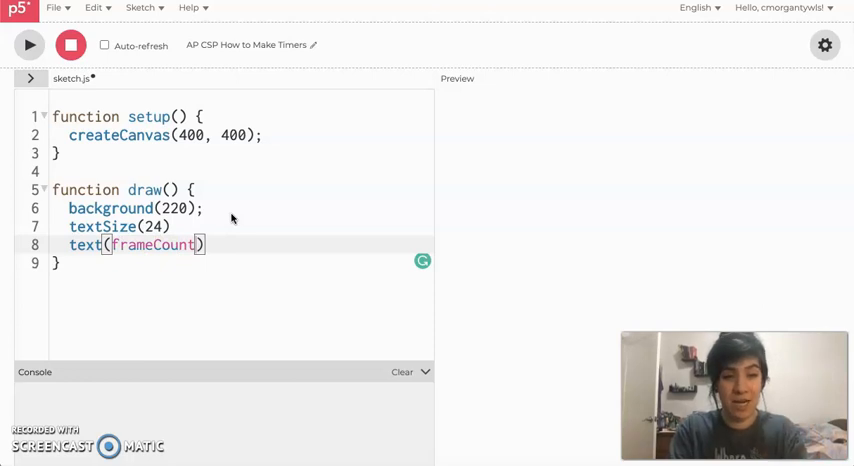
{"action": "type", "text": ",200,200"}
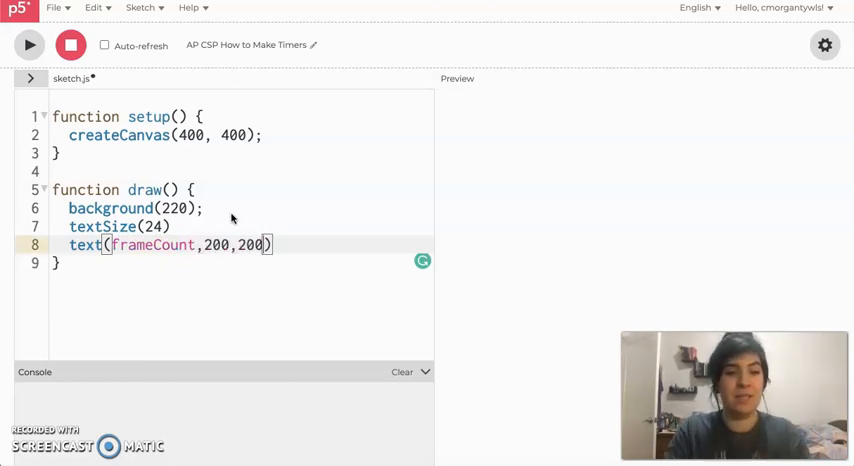
{"action": "left_click", "coordinate": [29, 44]}
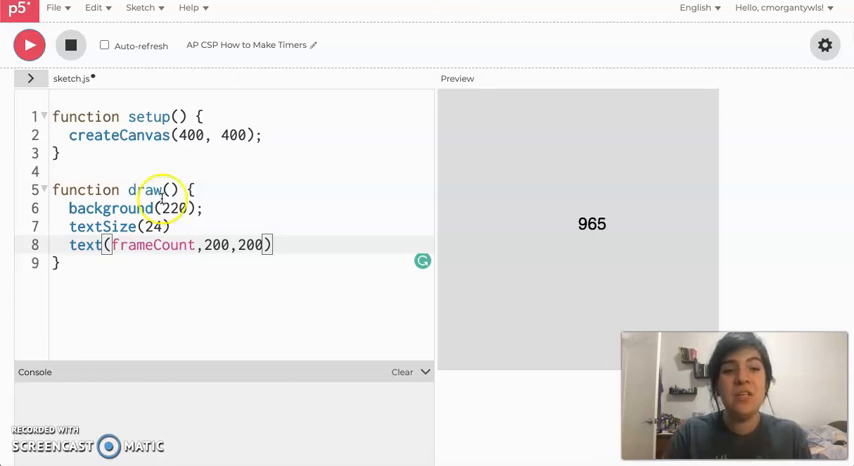
{"action": "double_click", "coordinate": [150, 245]}
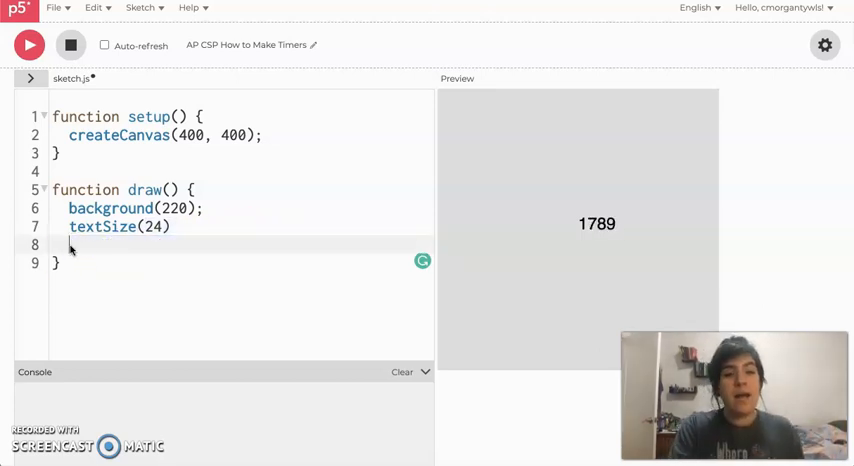
- Stop the sketch and write let timer = 5 as the new first line
{"action": "left_click", "coordinate": [29, 44]}
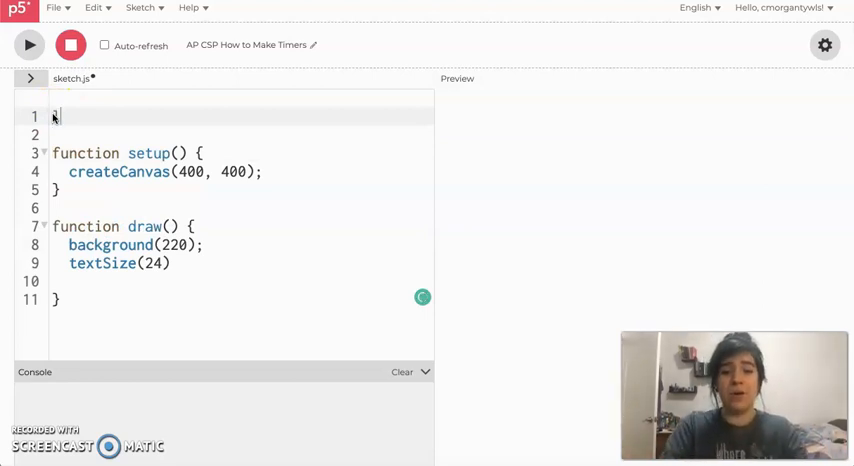
{"action": "type", "text": "let timer"}
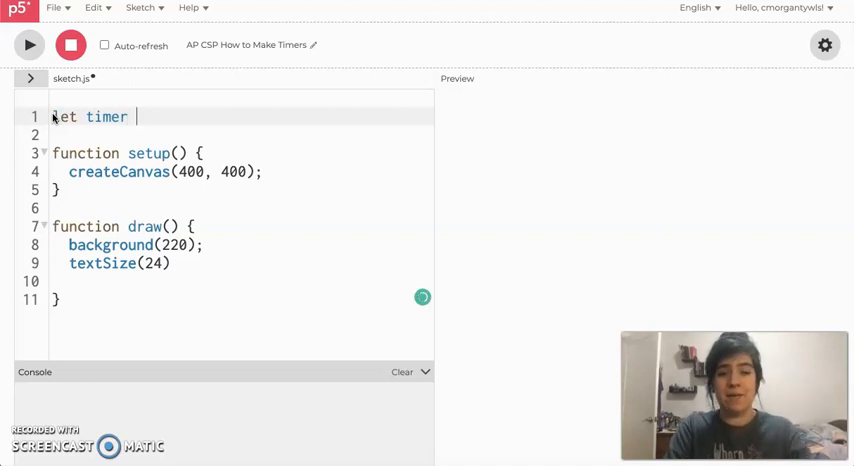
{"action": "type", "text": "= 5"}
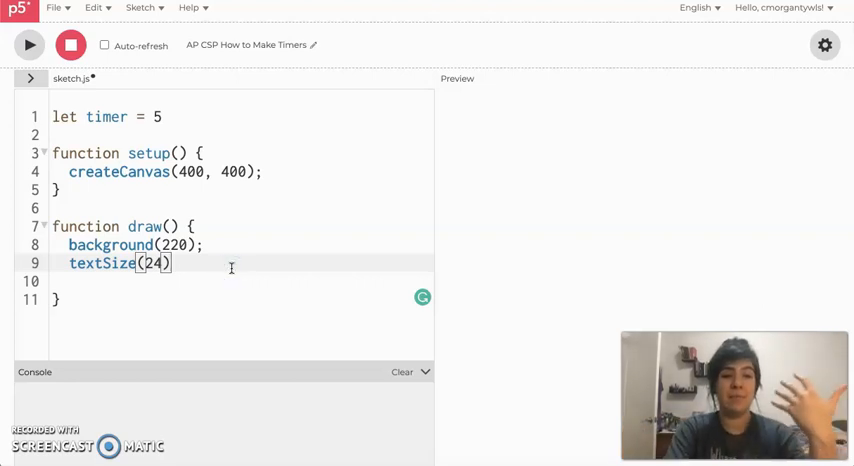
- Write a while (timer > 0) loop in draw showing timer at 200,200 and subtracting 1
{"action": "type", "text": "while"}
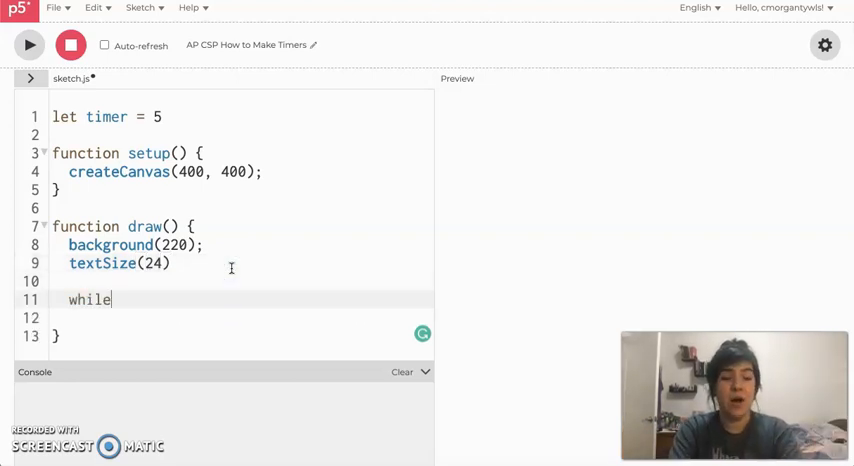
{"action": "type", "text": "(timer?)"}
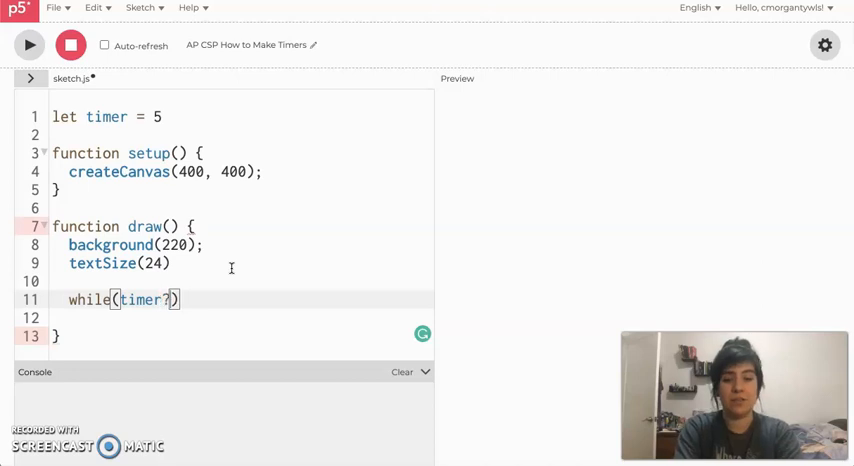
{"action": "key", "text": "Backspace"}
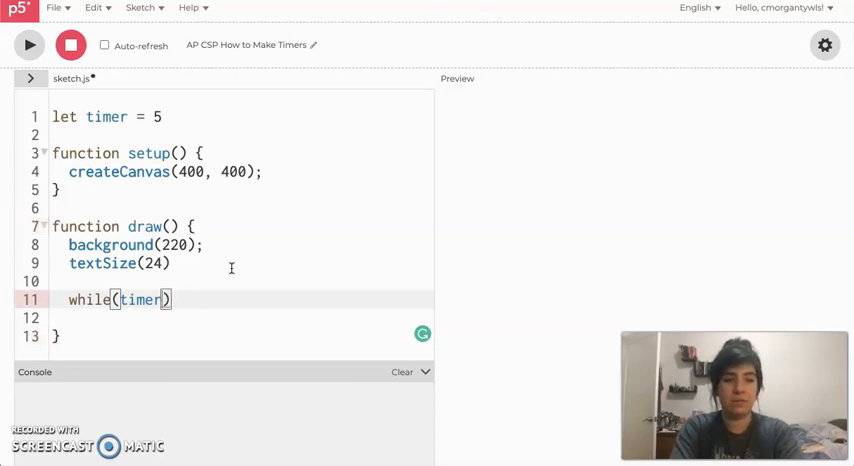
{"action": "type", "text": ">0"}
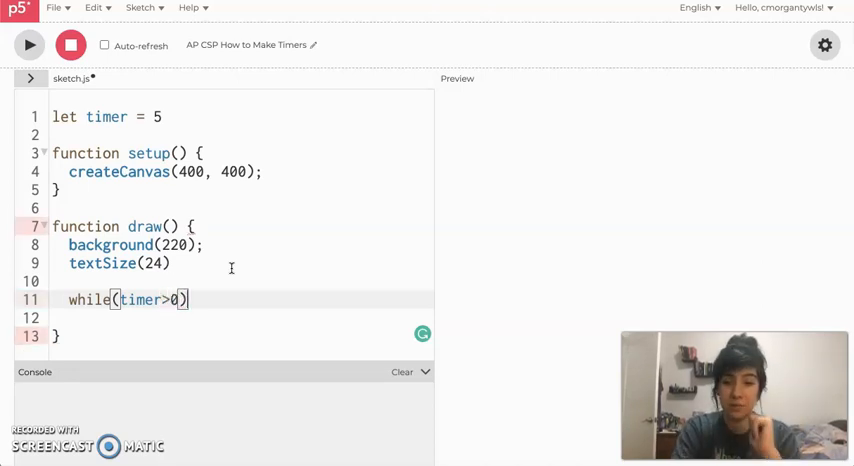
{"action": "type", "text": "{"}
{"action": "left_click", "coordinate": [239, 318]}
{"action": "type", "text": "text(timer,"}
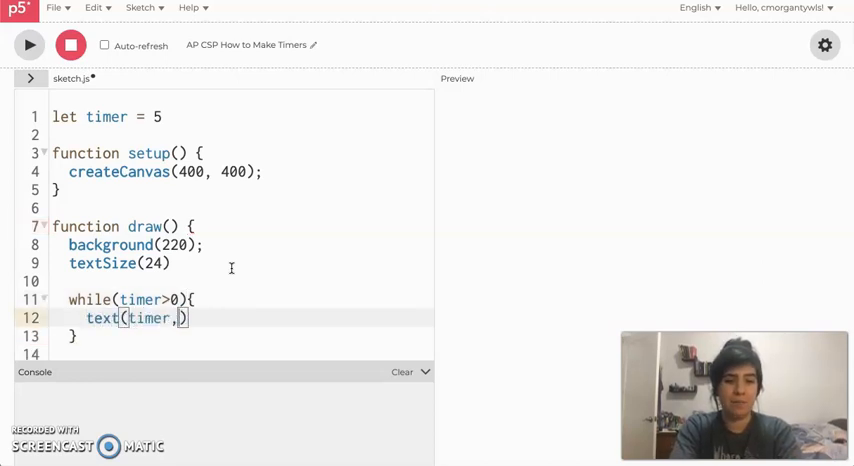
{"action": "type", "text": "200,200"}
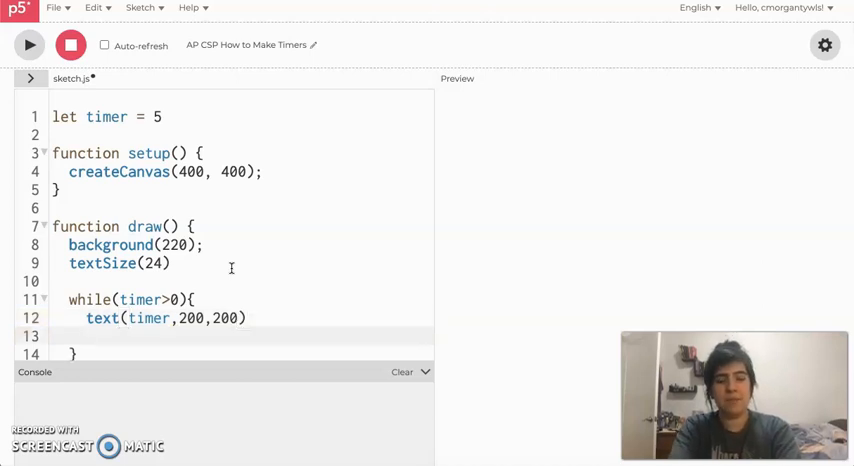
{"action": "type", "text": "timer -"}
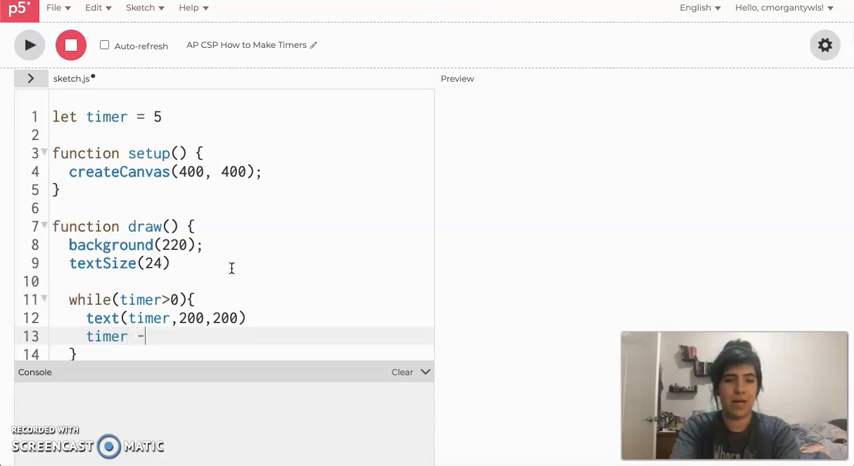
{"action": "type", "text": "= 1"}
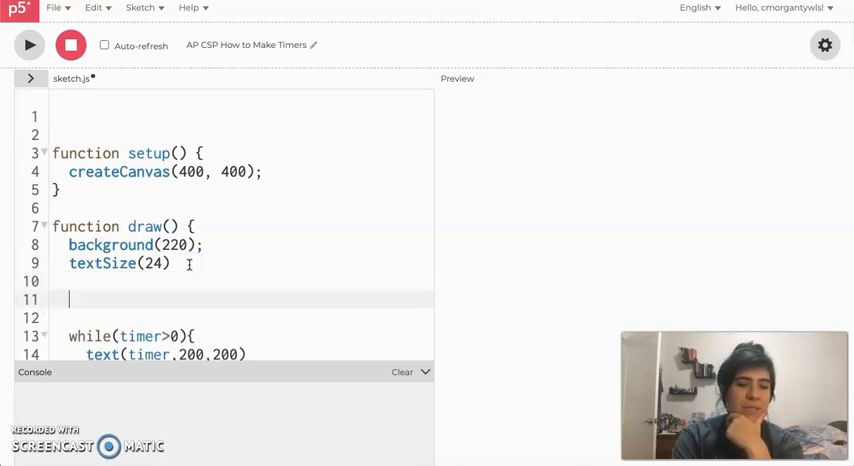
- Retype let timer = 5 and delete the while loop block from draw
{"action": "type", "text": "let timer = 5"}
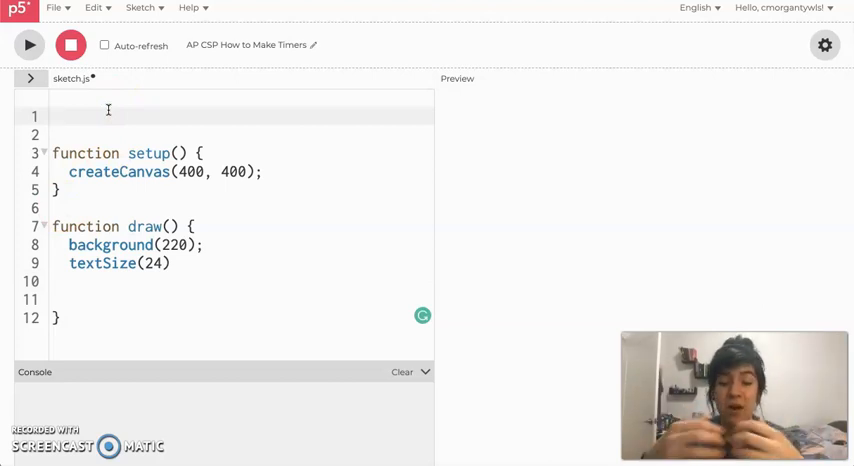
- Declare let timer = 5 on line 1 and add blank lines inside draw
{"action": "type", "text": "let timer = 5"}
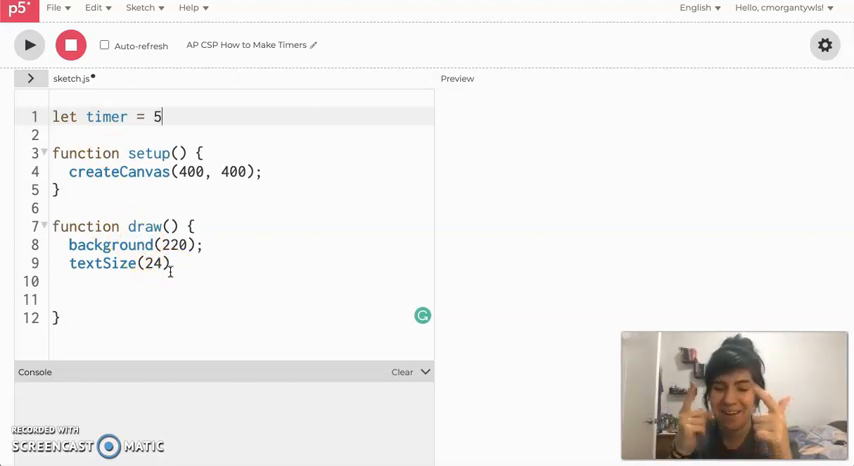
{"action": "key", "text": "Enter"}
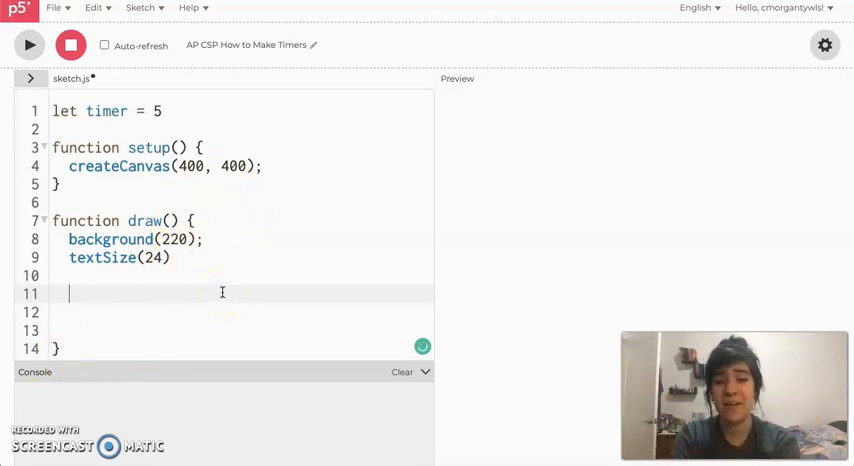
- Add an empty if (frameCount % 60 == 0) block in draw and start a comment above it
{"action": "type", "text": "if"}
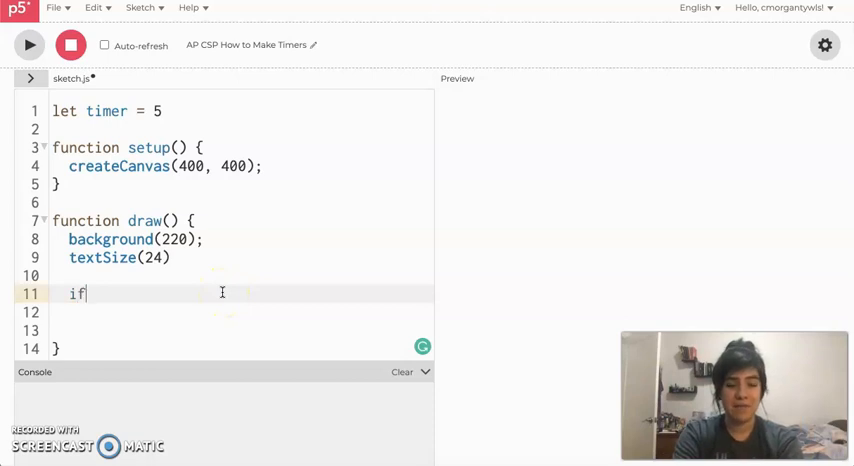
{"action": "type", "text": "(){"}
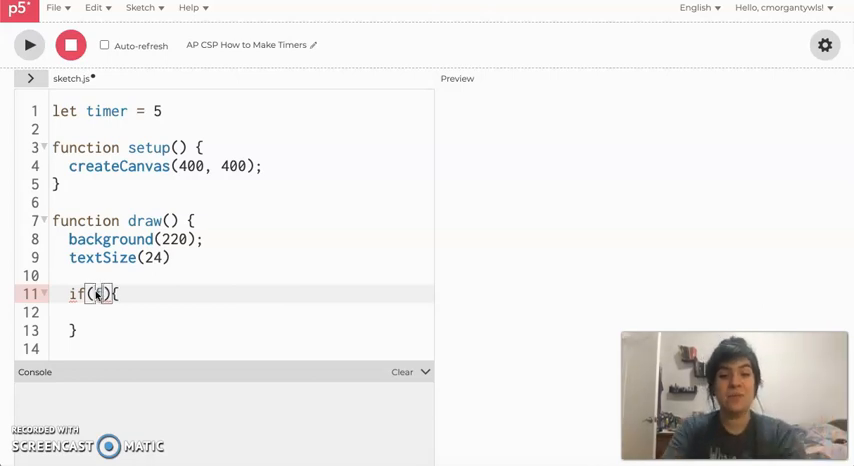
{"action": "type", "text": "frameCount"}
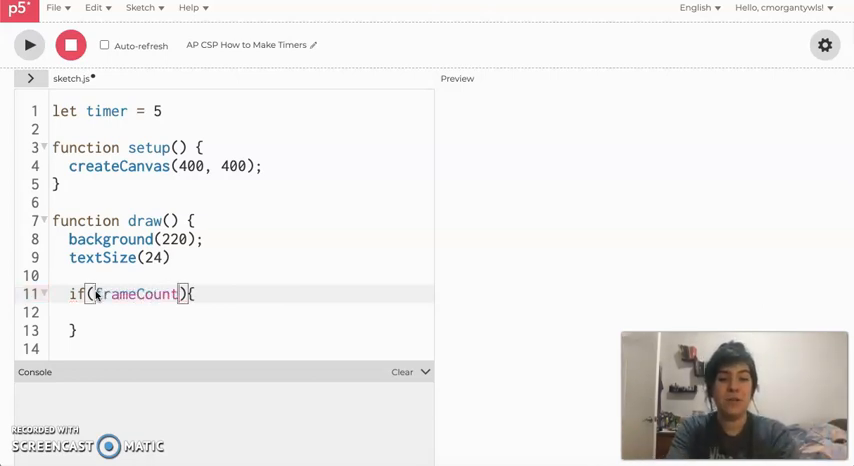
{"action": "type", "text": "%"}
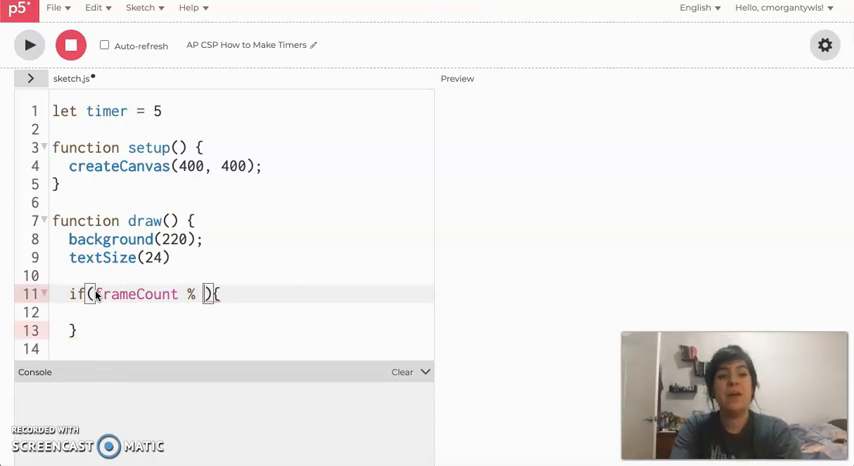
{"action": "type", "text": "60 == 0"}
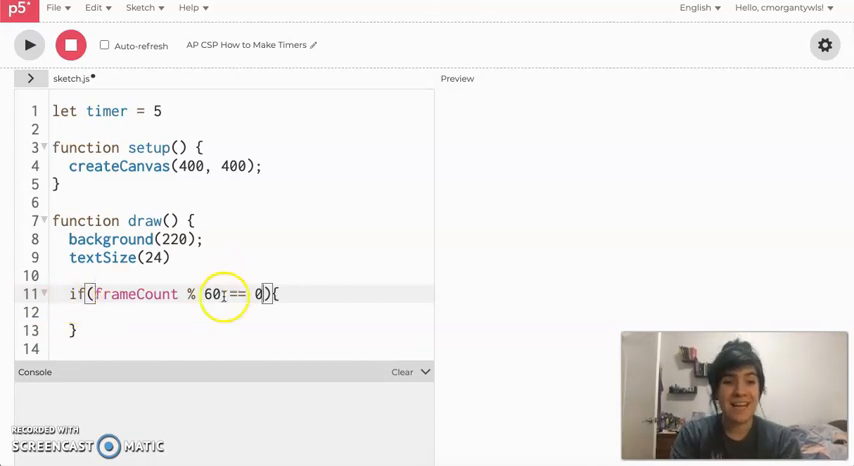
{"action": "double_click", "coordinate": [137, 294]}
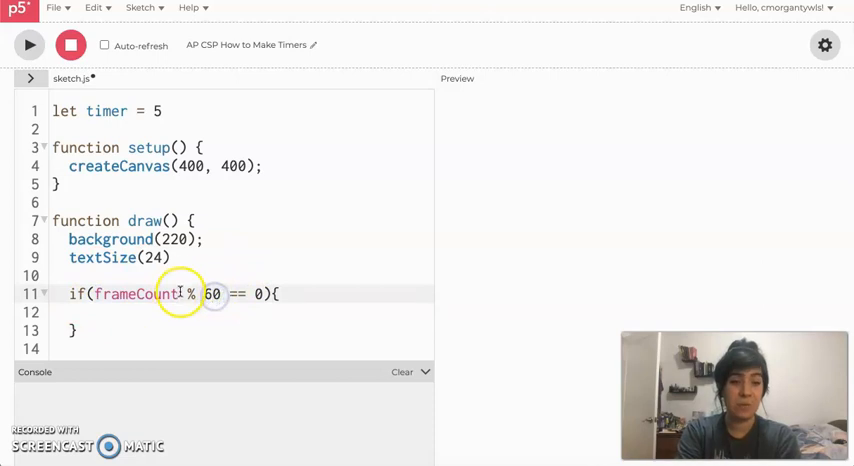
{"action": "double_click", "coordinate": [138, 294]}
{"action": "type", "text": "//"}
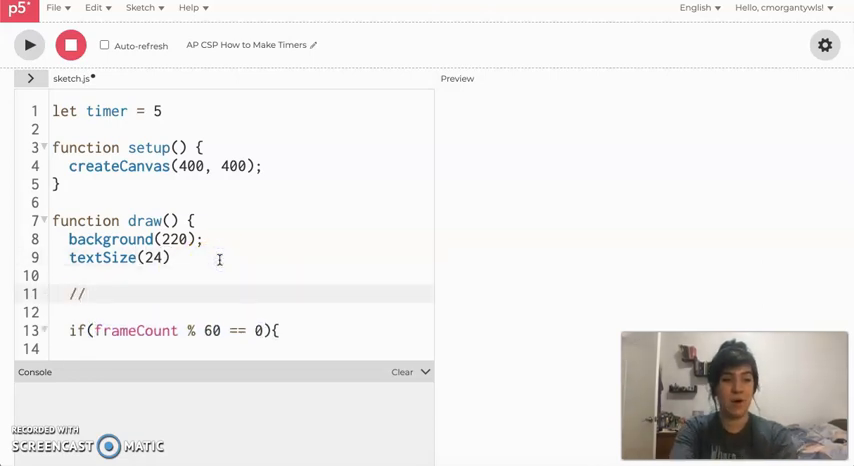
- Comment that frameCount%60==0 means 60 goes evenly into frameCount, aka 1 second passed
{"action": "type", "text": "frameCount"}
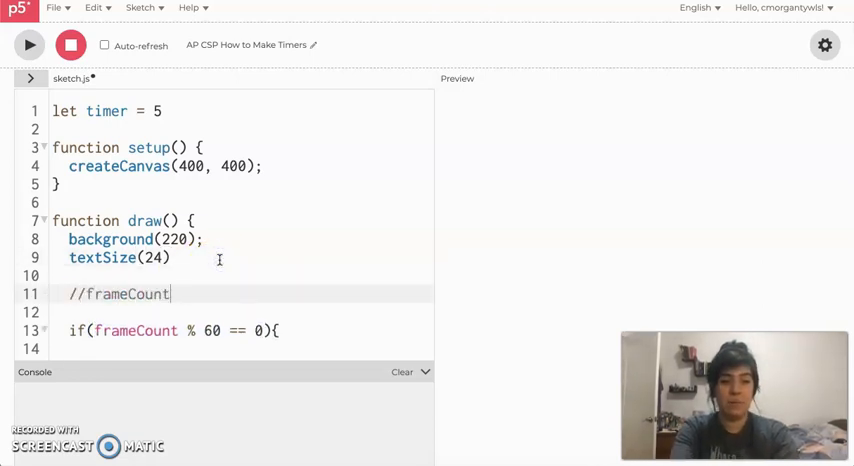
{"action": "type", "text": "%60==0"}
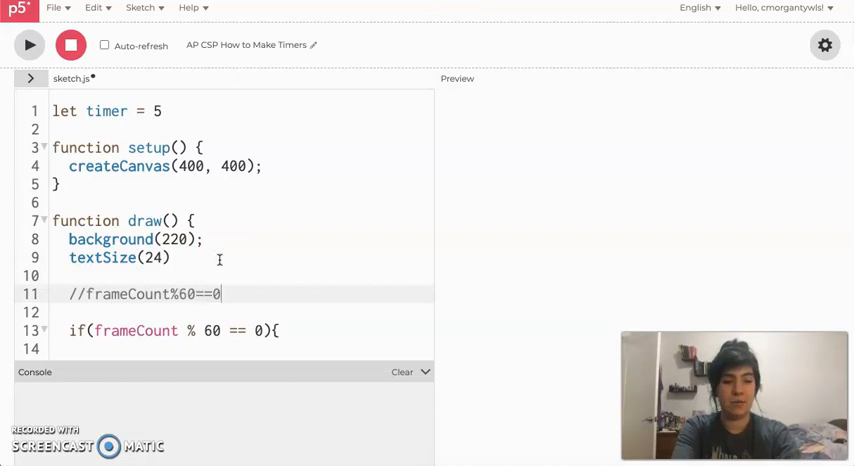
{"action": "type", "text": "means 60 goes evenly into frameCount,"}
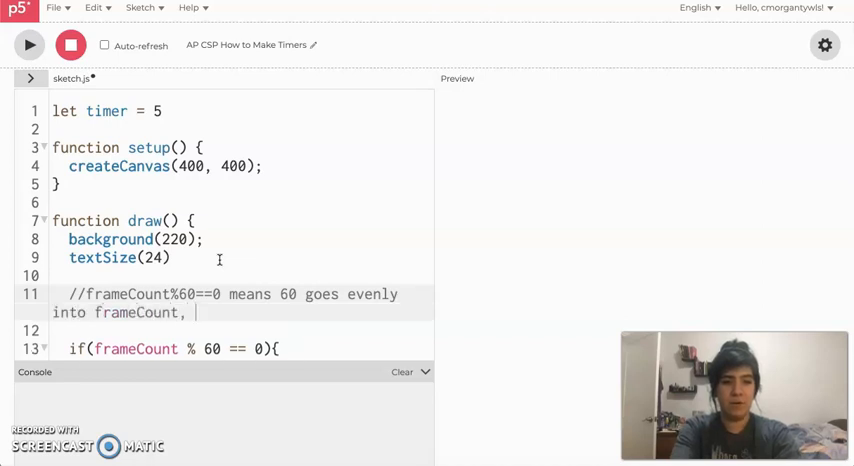
{"action": "type", "text": "aka 1 second h"}
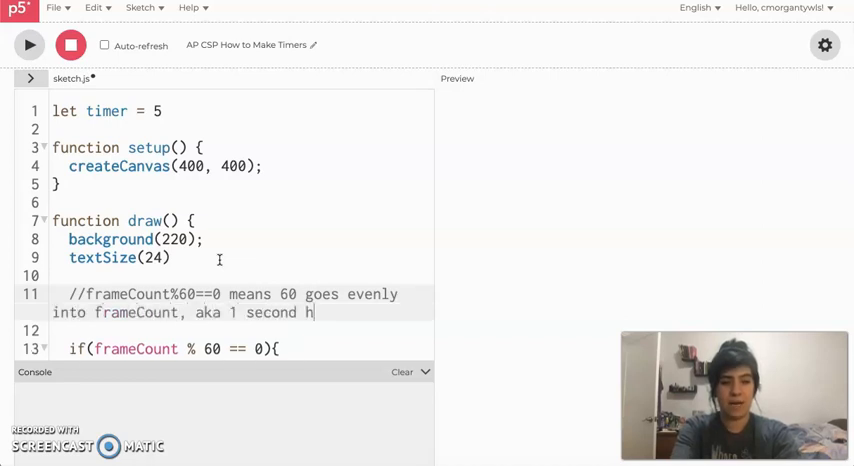
{"action": "type", "text": "as passed."}
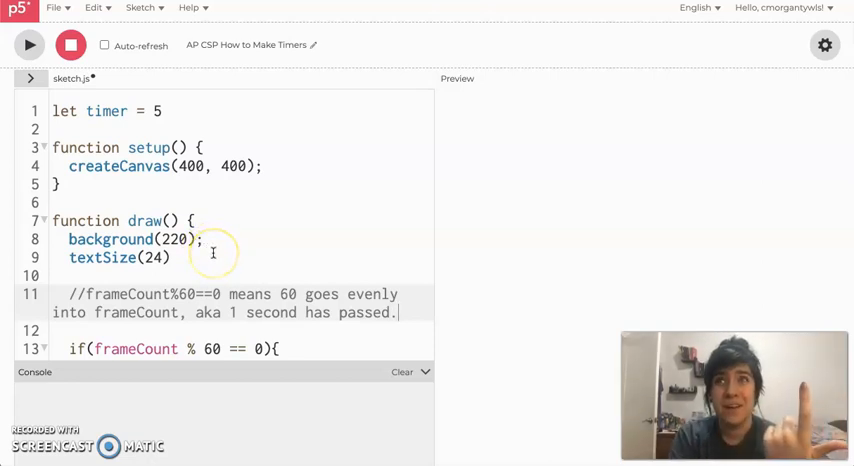
{"action": "mouse_move", "coordinate": [254, 242]}
{"action": "type", "text": " && "}
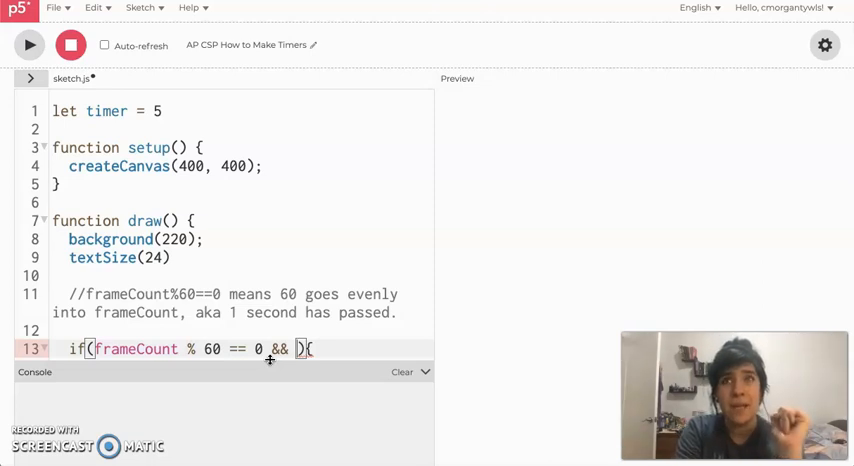
- Add && timer > 0 to the if, show text(timer, 200, 200) inside, and begin timer -=
{"action": "type", "text": "timer"}
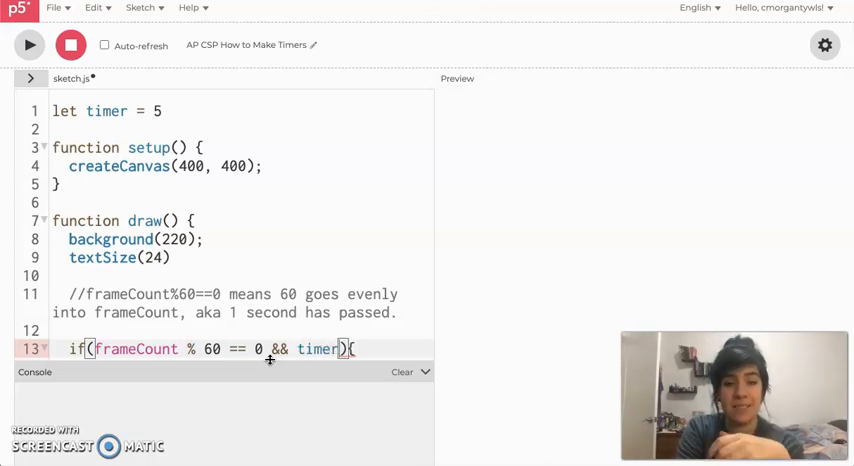
{"action": "type", "text": ">0"}
{"action": "type", "text": "tex"}
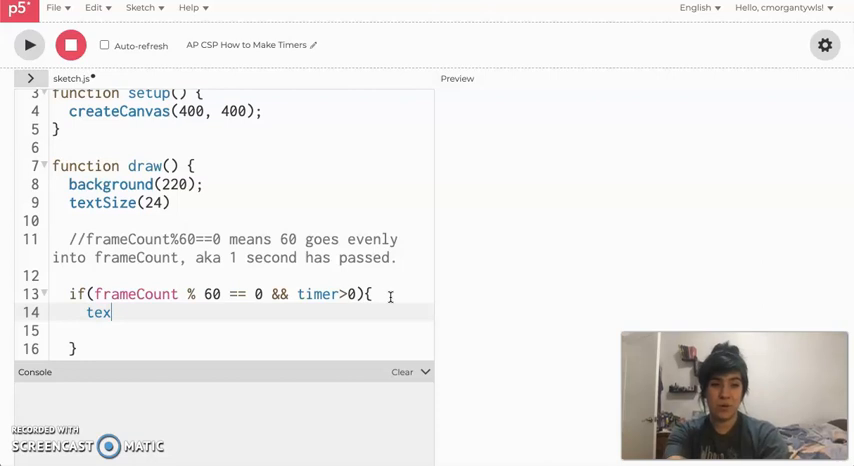
{"action": "type", "text": "t()"}
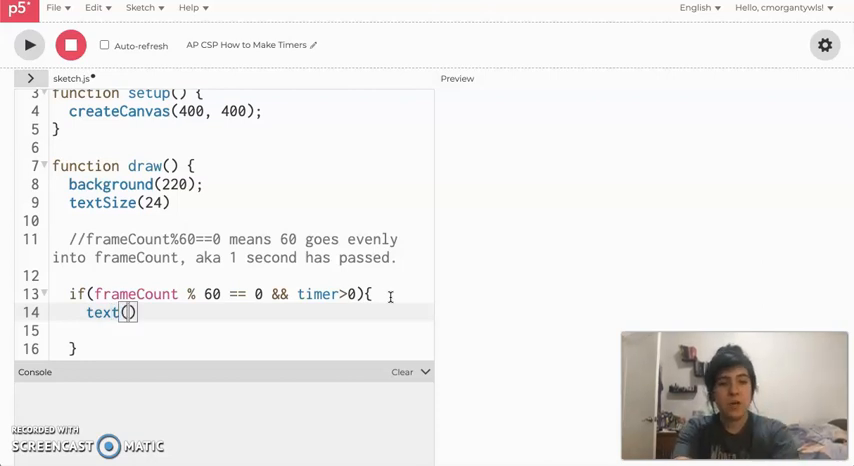
{"action": "type", "text": "timer"}
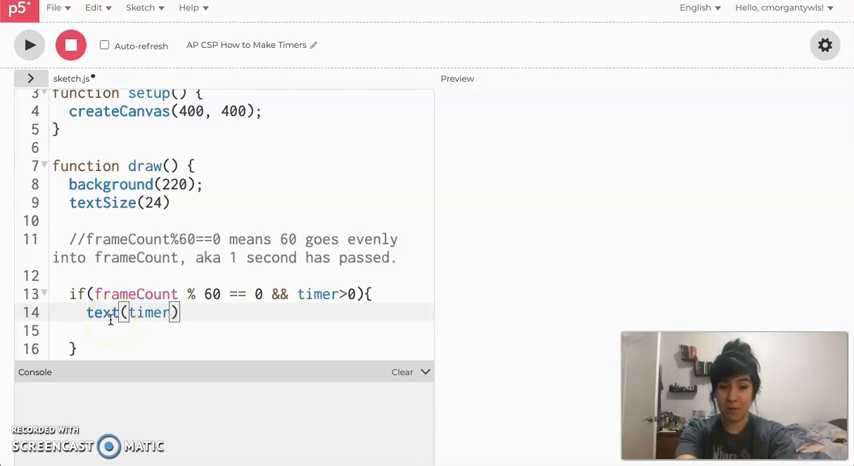
{"action": "type", "text": ",200,200"}
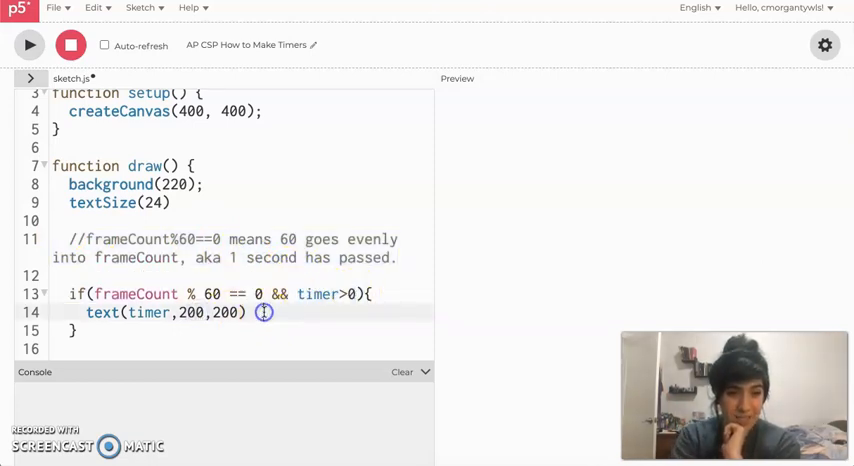
{"action": "type", "text": "time"}
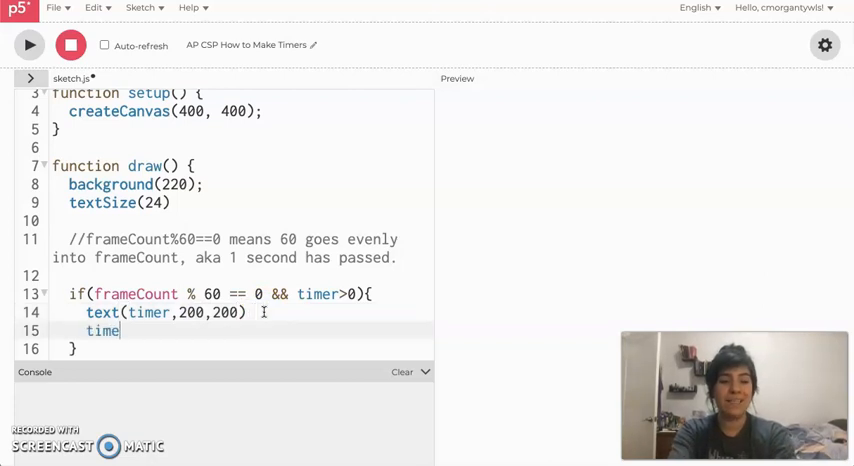
{"action": "type", "text": "r"}
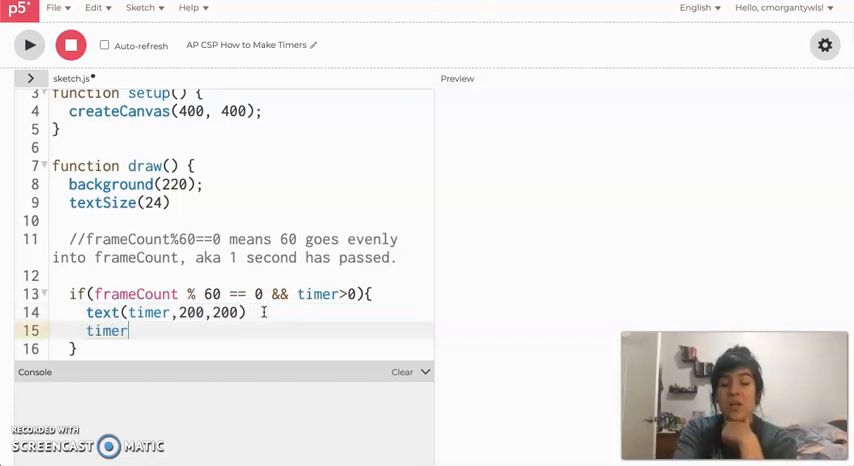
{"action": "type", "text": "-= 1"}
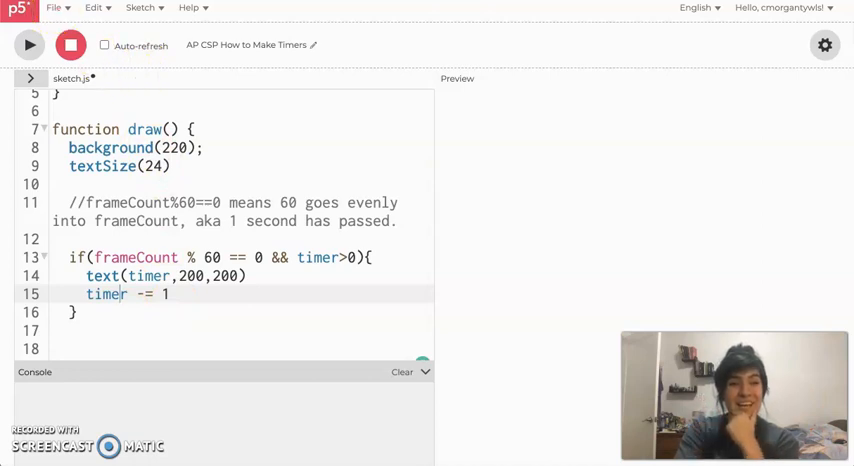
- Run the sketch to test the countdown, then select the text(timer, 200, 200) call
{"action": "left_click", "coordinate": [29, 44]}
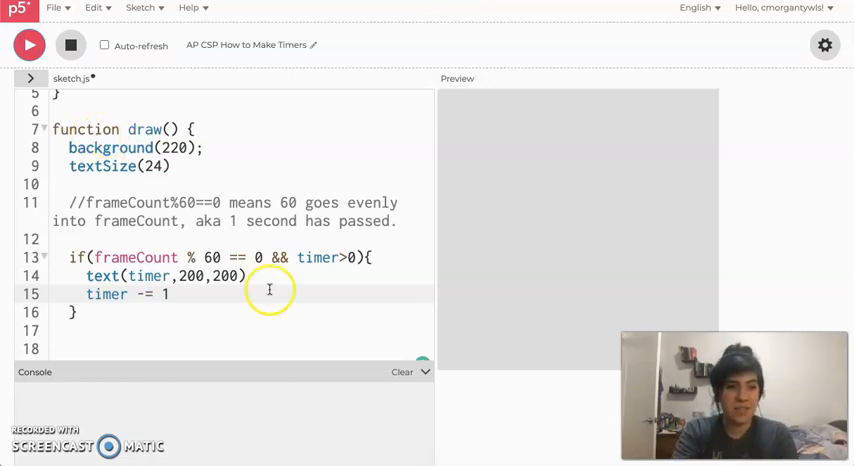
{"action": "double_click", "coordinate": [165, 276]}
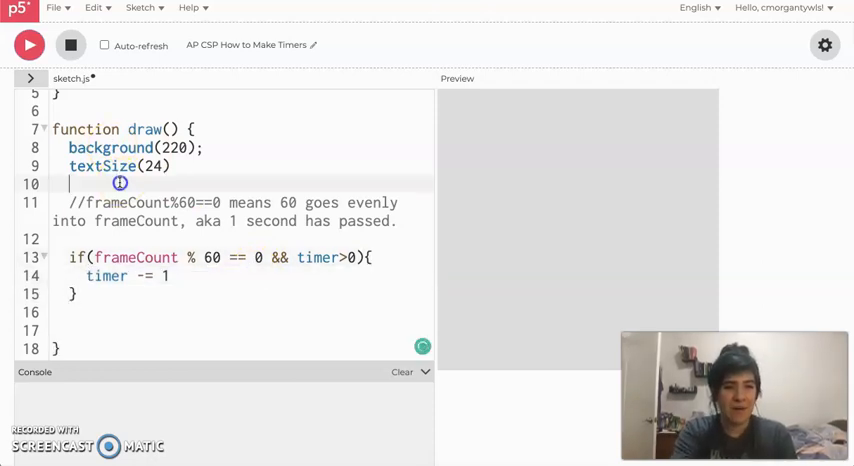
- Move text(timer,200,200) under textSize so it draws every frame, then rerun to show 0
{"action": "type", "text": "text(timer,200,200)"}
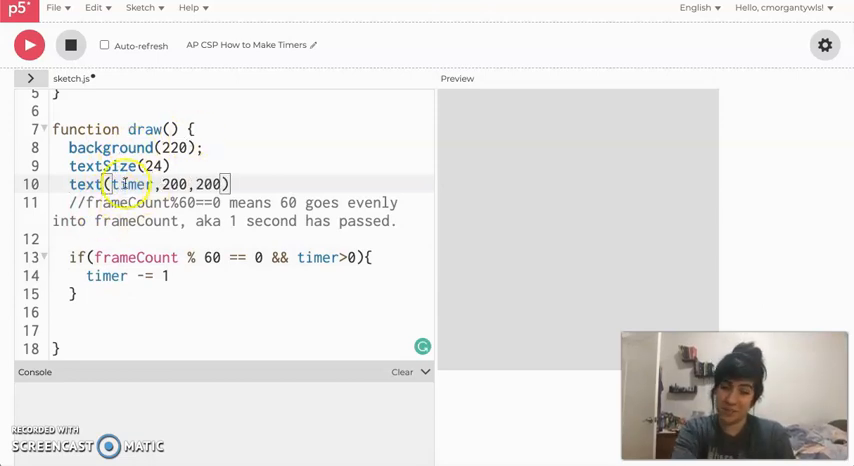
{"action": "left_click", "coordinate": [29, 44]}
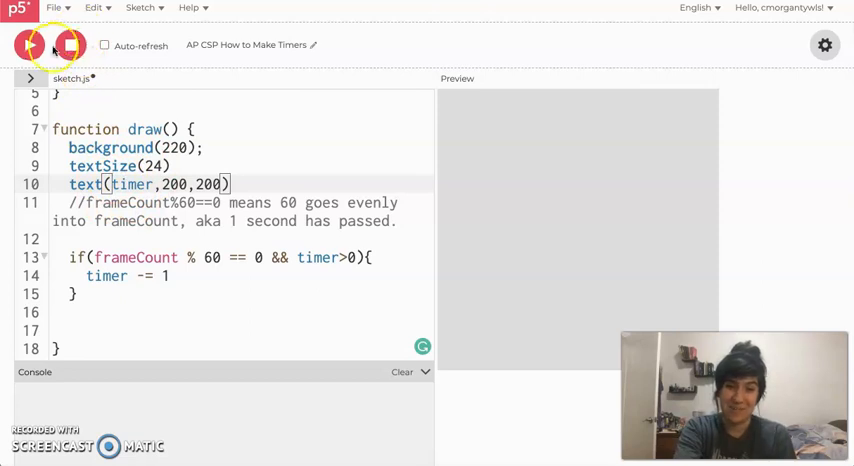
{"action": "left_click", "coordinate": [28, 45]}
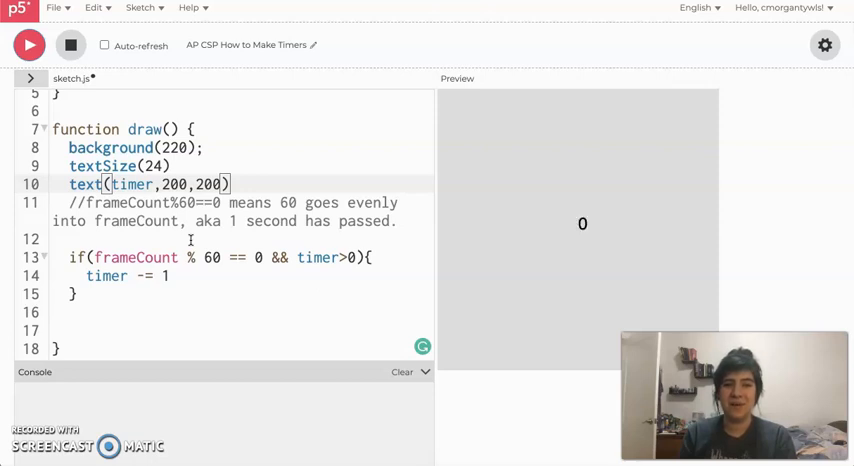
{"action": "mouse_move", "coordinate": [245, 203]}
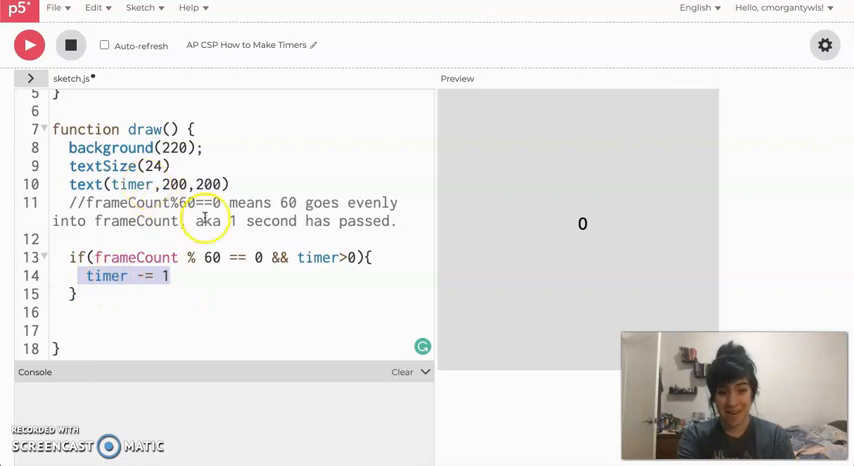
{"action": "left_click", "coordinate": [29, 45]}
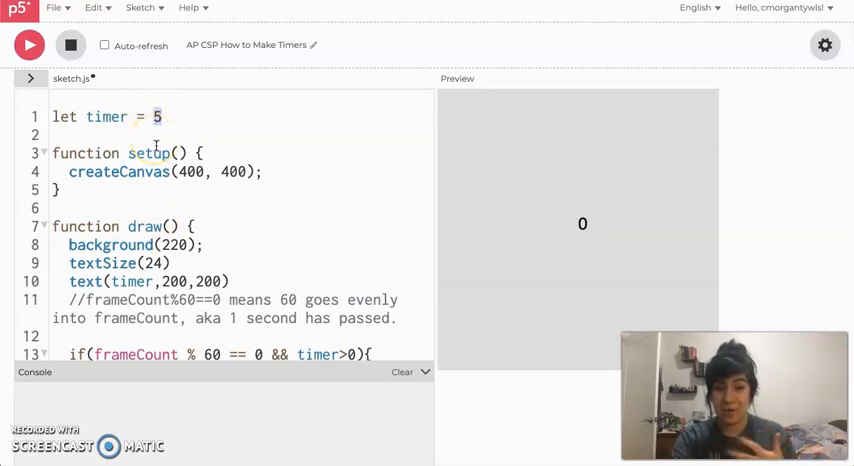
- Insert a blank line after the timer declaration at the top of sketch.js
{"action": "scroll", "scroll_direction": "down", "scroll_amount": 3}
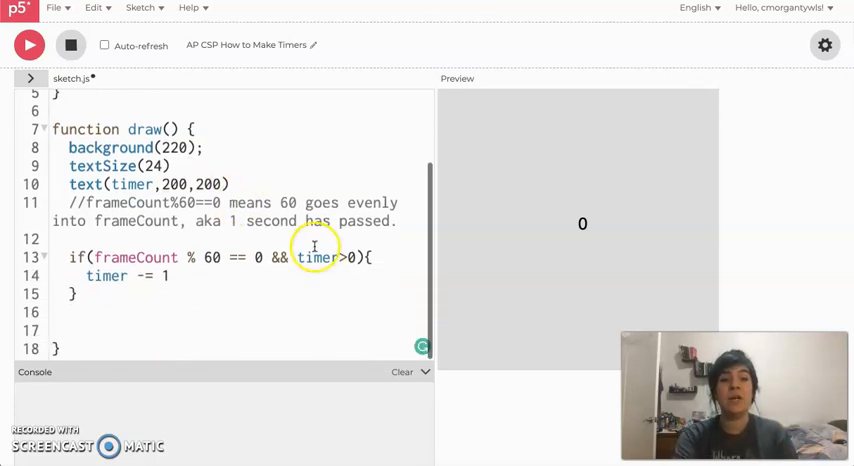
{"action": "double_click", "coordinate": [317, 257]}
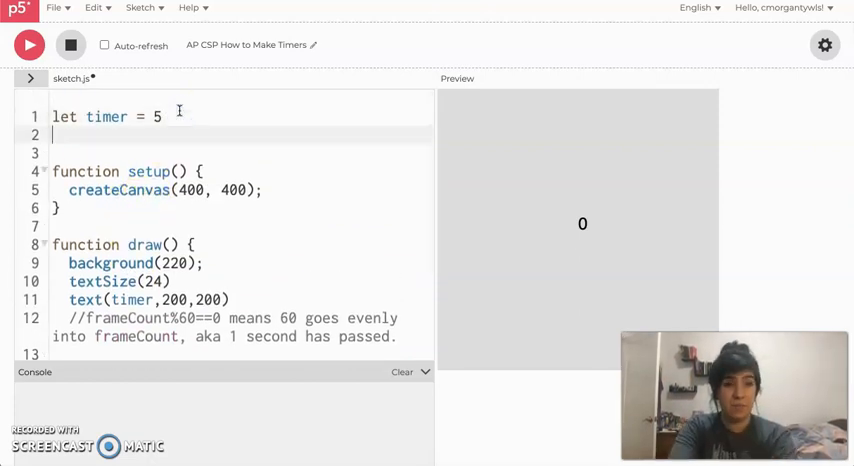
- Declare cSize = 10 and yPos = 400 at the top of the sketch
{"action": "type", "text": "let"}
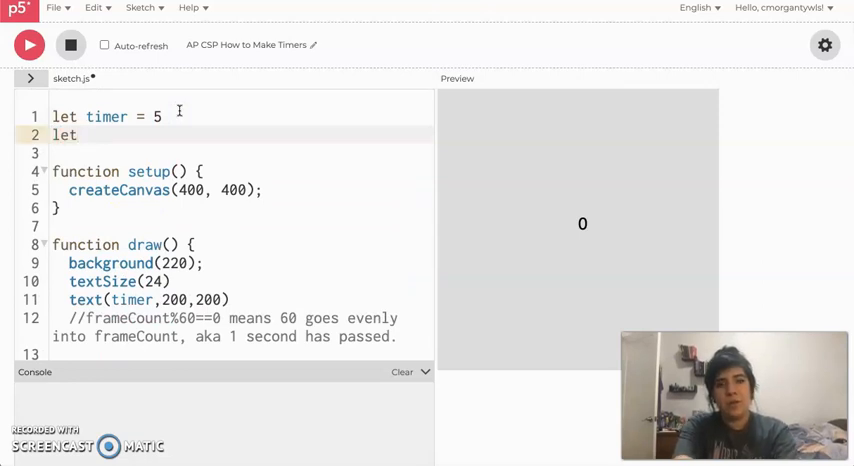
{"action": "type", "text": "cSize = 10"}
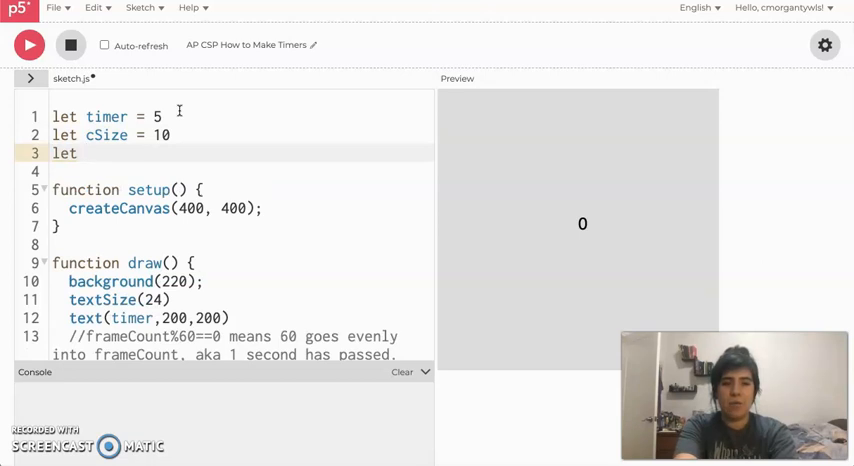
{"action": "type", "text": "yPos = 400"}
{"action": "type", "text": "let"}
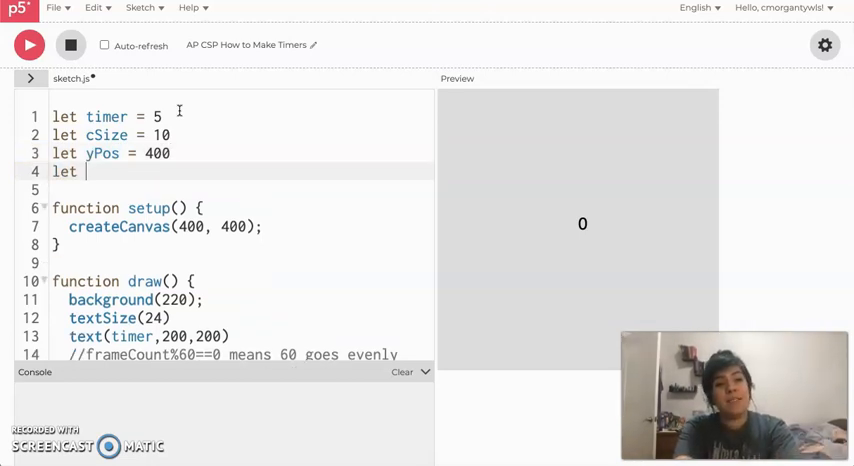
- Declare cTrans = 255 with a //transparency comment
{"action": "type", "text": "c"}
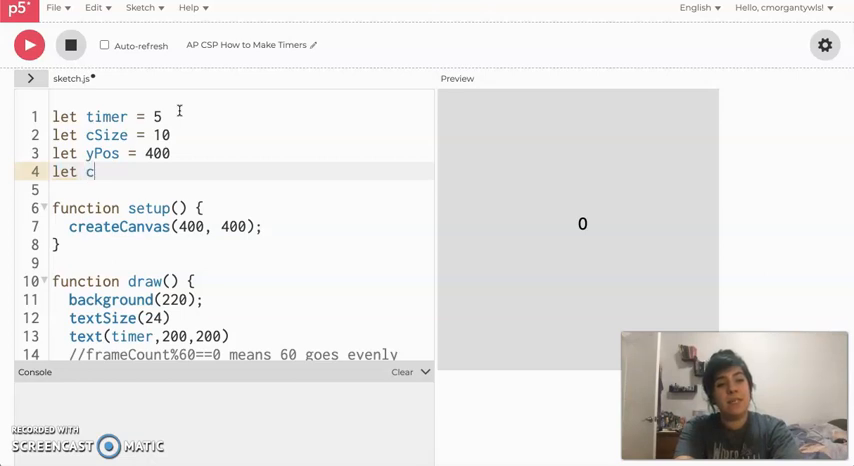
{"action": "type", "text": "Trans ="}
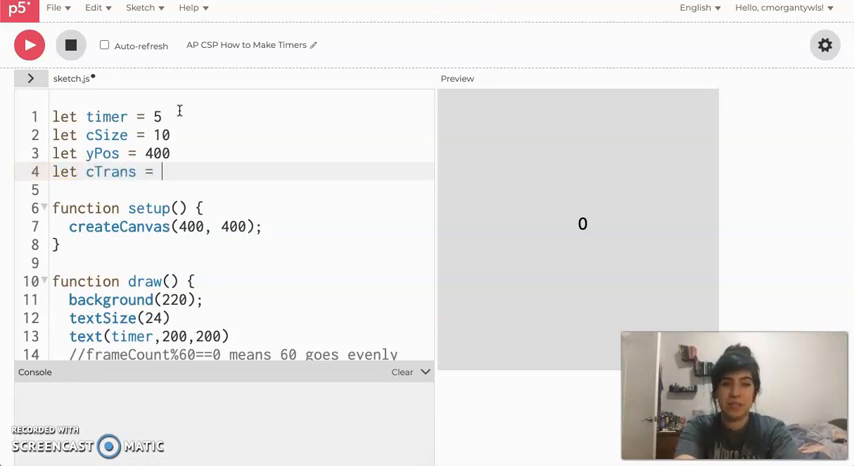
{"action": "type", "text": "255"}
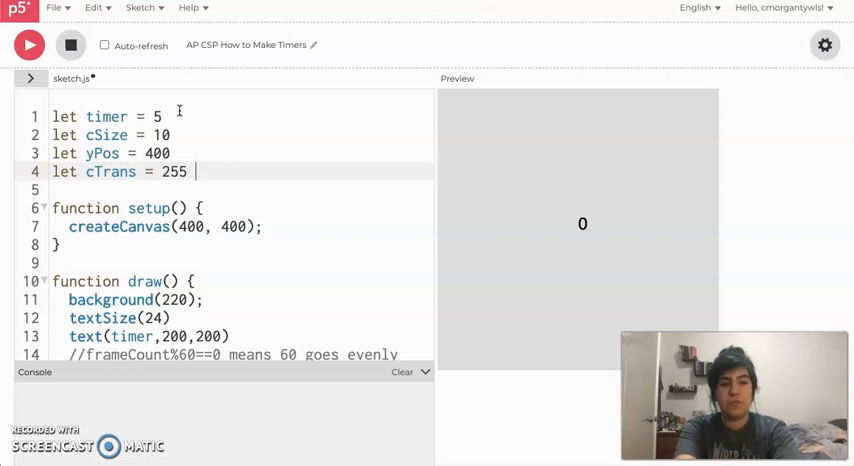
{"action": "type", "text": "//"}
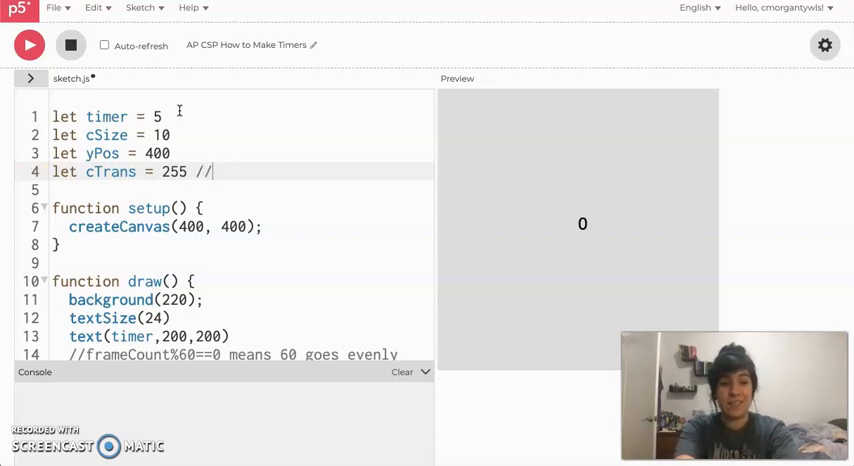
{"action": "type", "text": "transparency"}
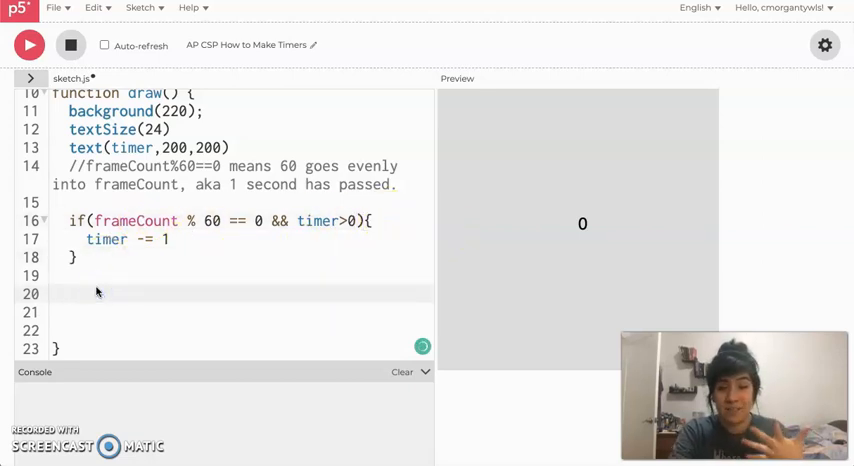
- Add if(timer == 0) with fill(255,0,255,cTrans) and ellipse(200,yPos,cSize) in draw()
{"action": "type", "text": "if"}
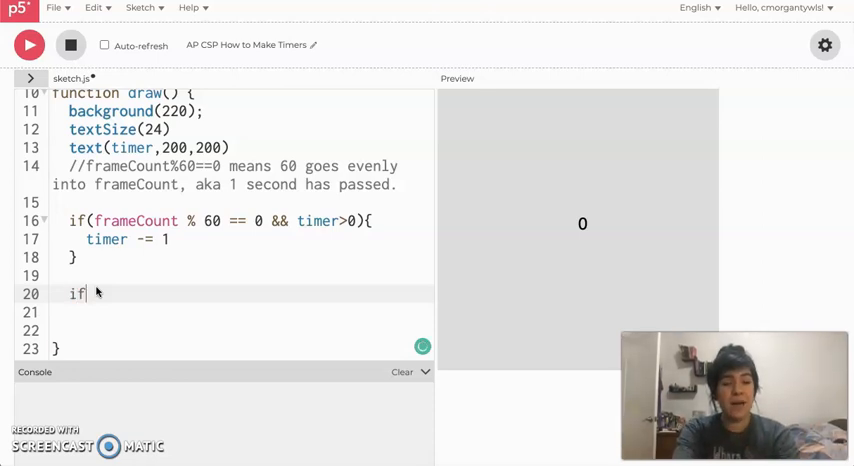
{"action": "type", "text": "(timer --)"}
{"action": "left_click", "coordinate": [224, 312]}
{"action": "type", "text": "ellipse("}
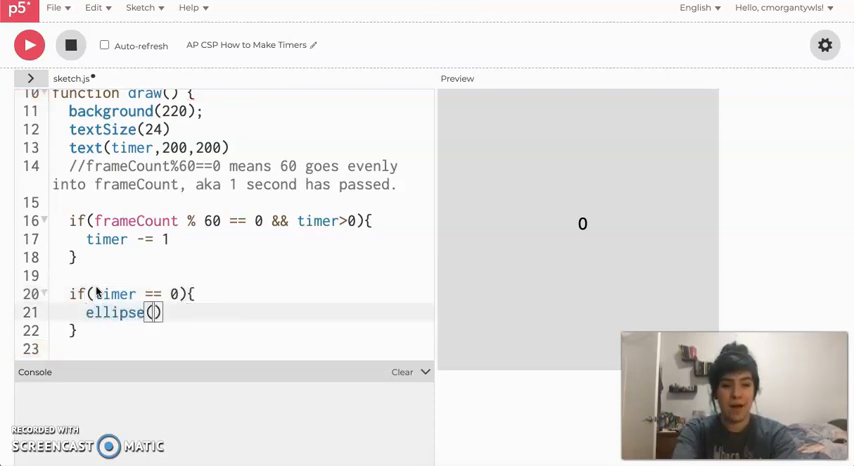
{"action": "type", "text": "200,yPos,"}
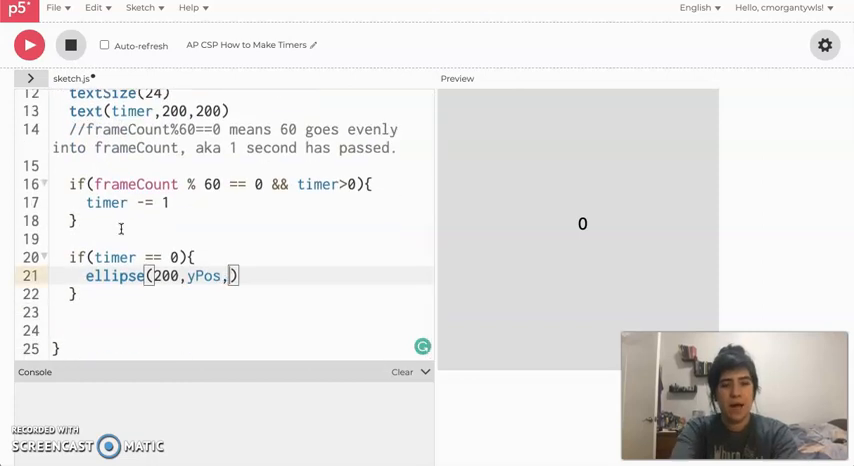
{"action": "type", "text": "size"}
{"action": "type", "text": "fill(255,"}
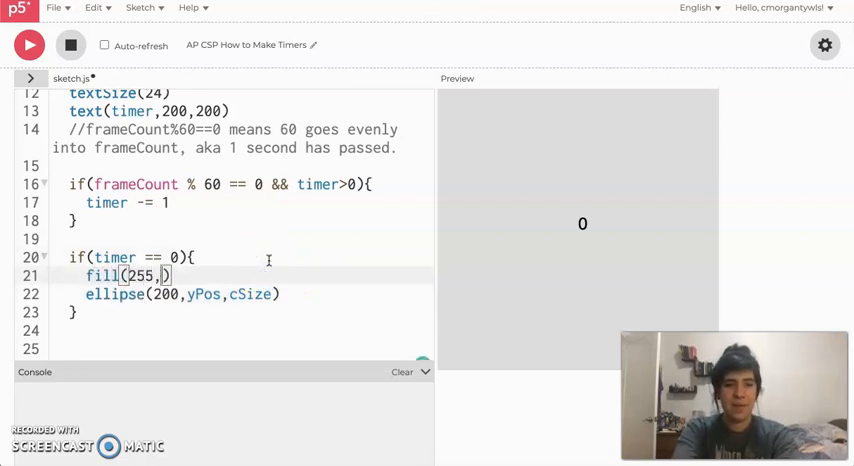
{"action": "type", "text": "0,255,"}
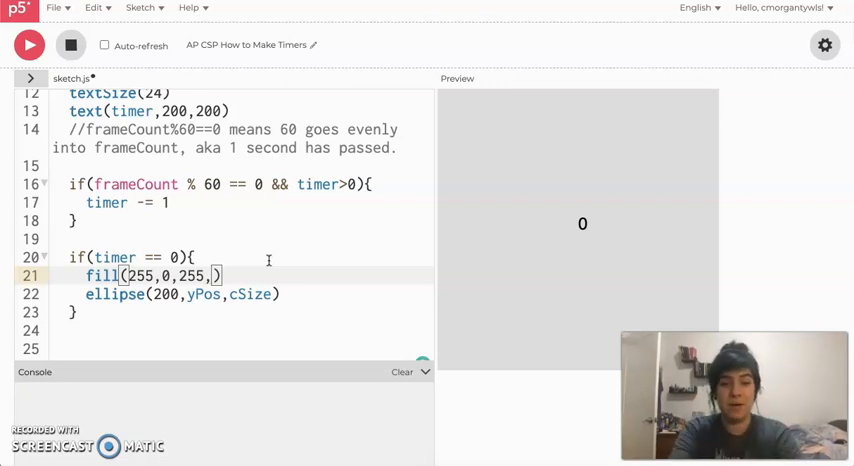
{"action": "type", "text": "Trans"}
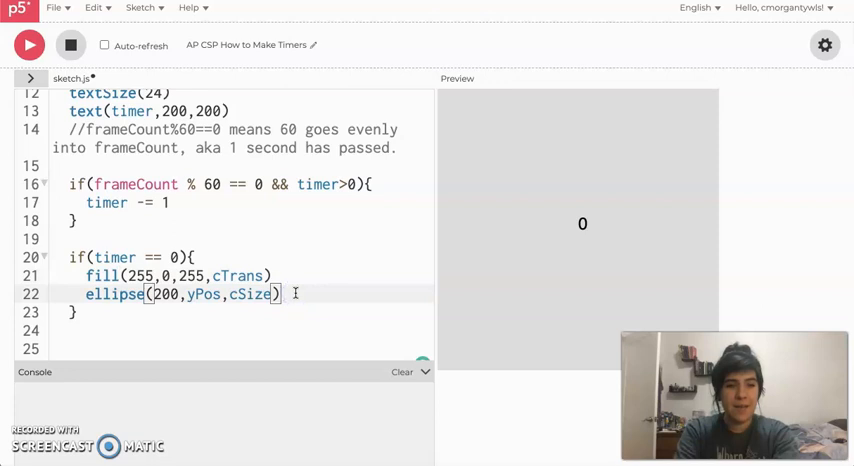
{"action": "key", "text": "enter"}
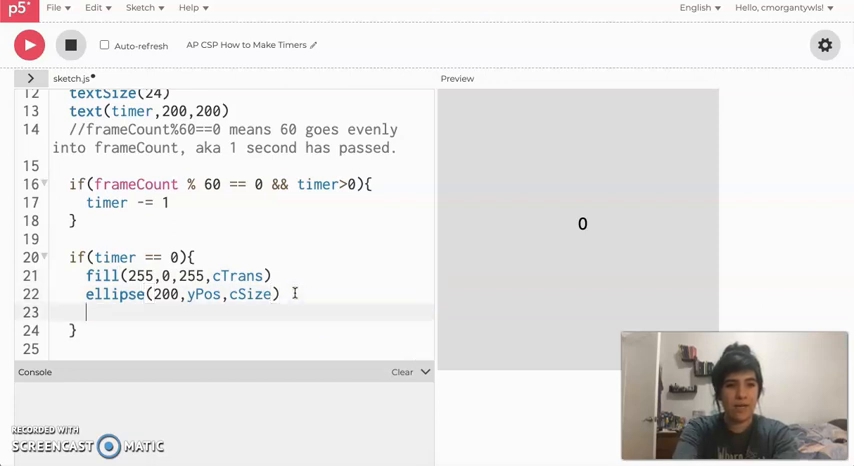
- Inside the timer-zero block, add yPos -= 5, cSize += 1 and cTrans -= 1
{"action": "type", "text": "yPo"}
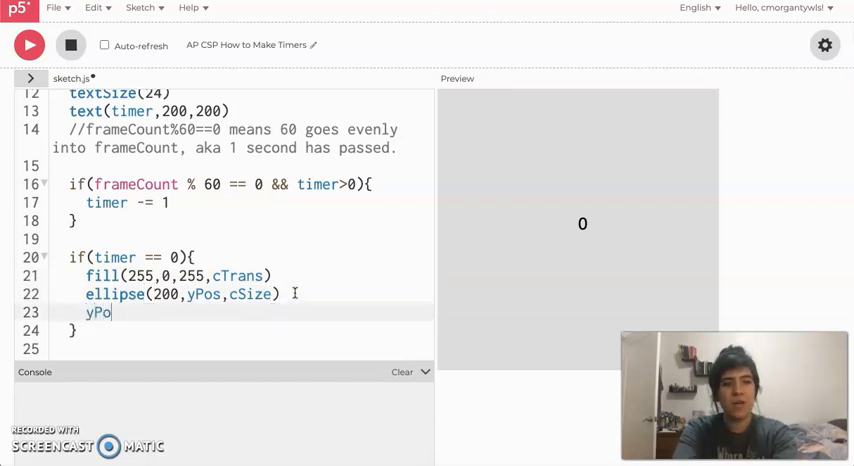
{"action": "type", "text": "s"}
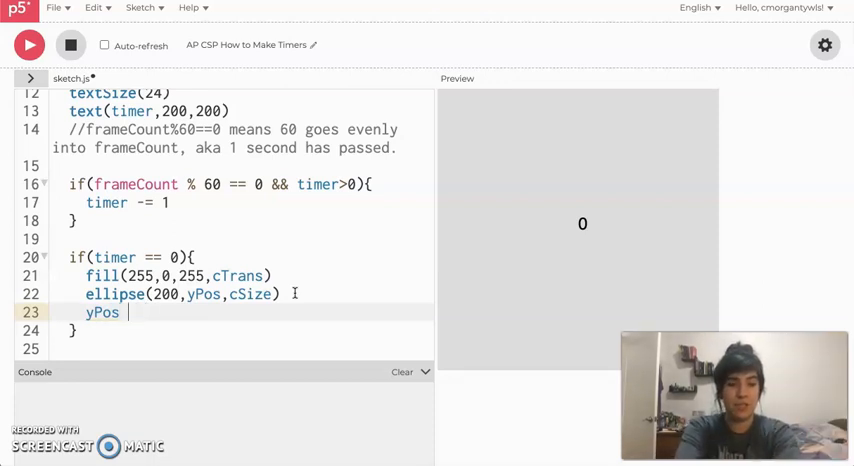
{"action": "type", "text": "-="}
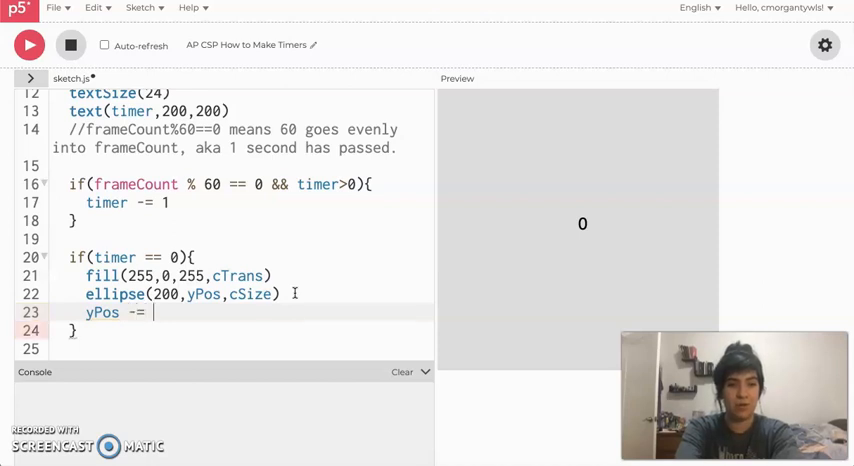
{"action": "type", "text": "5"}
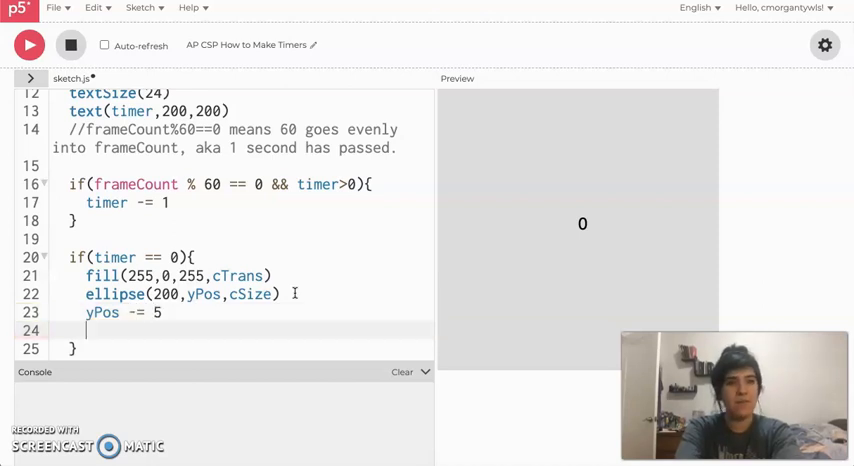
{"action": "type", "text": "c"}
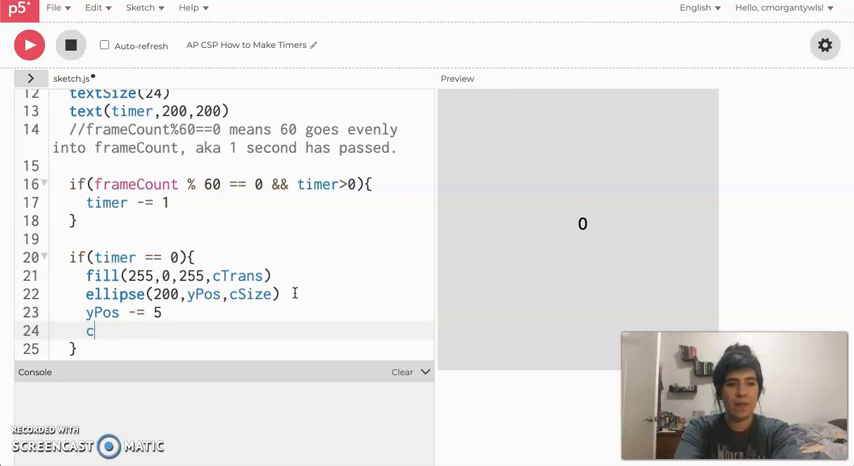
{"action": "type", "text": "Size +"}
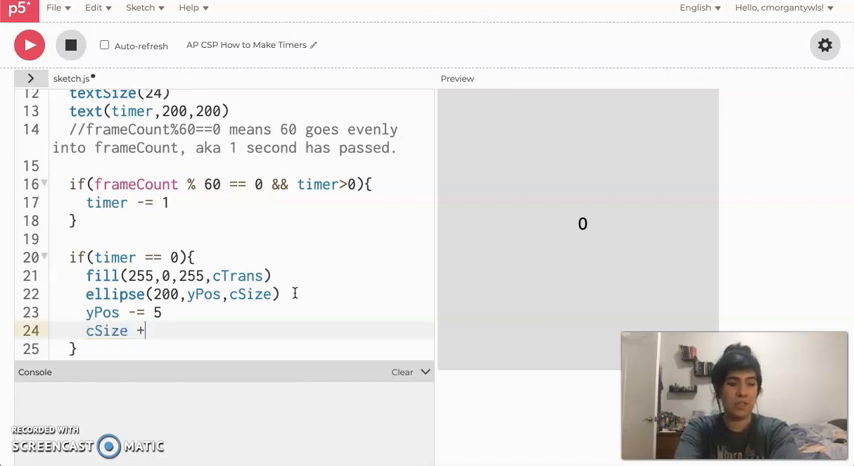
{"action": "type", "text": "= 1"}
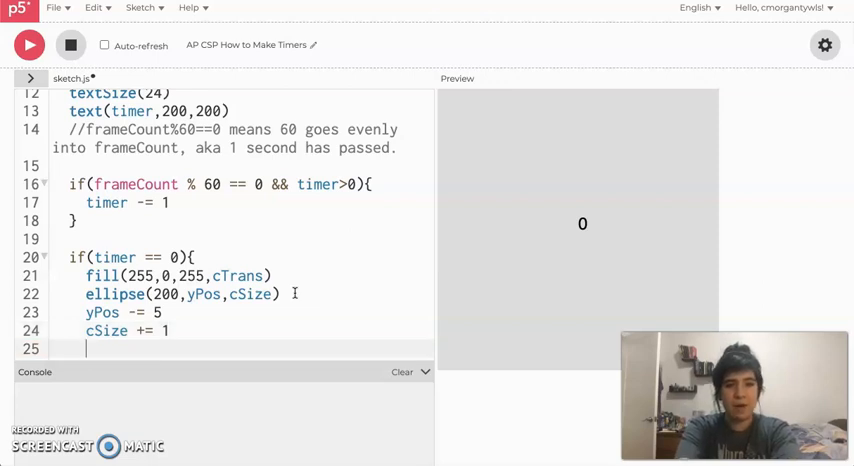
{"action": "type", "text": "cTra"}
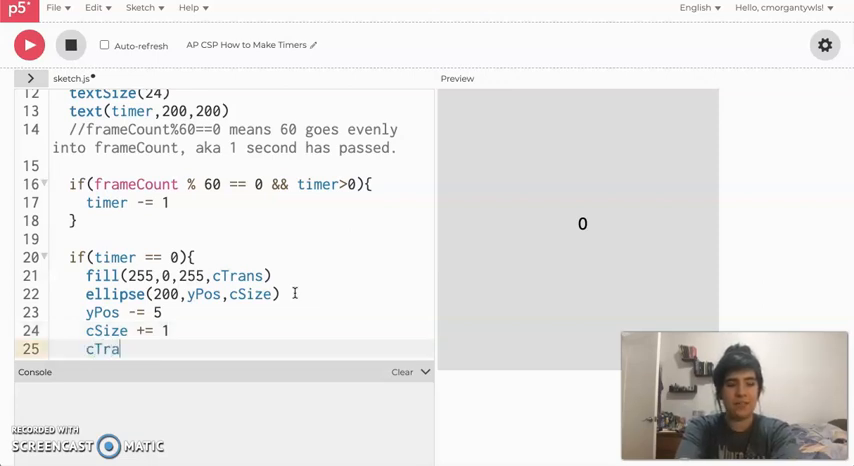
{"action": "type", "text": "ns -="}
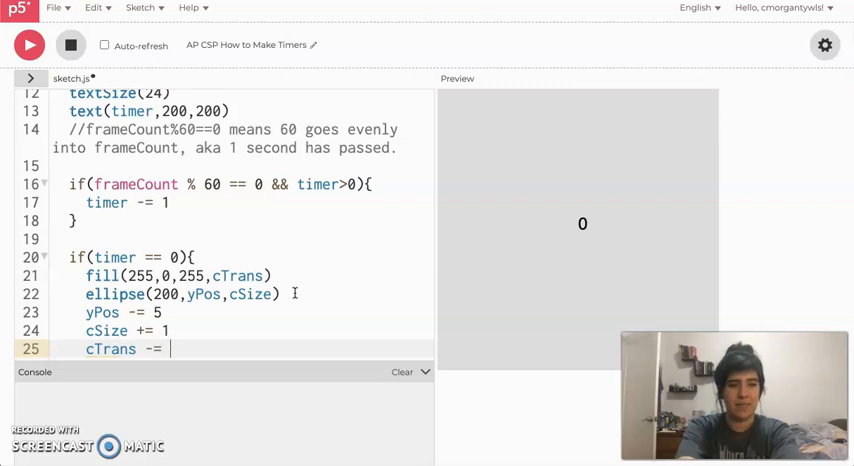
{"action": "type", "text": "1"}
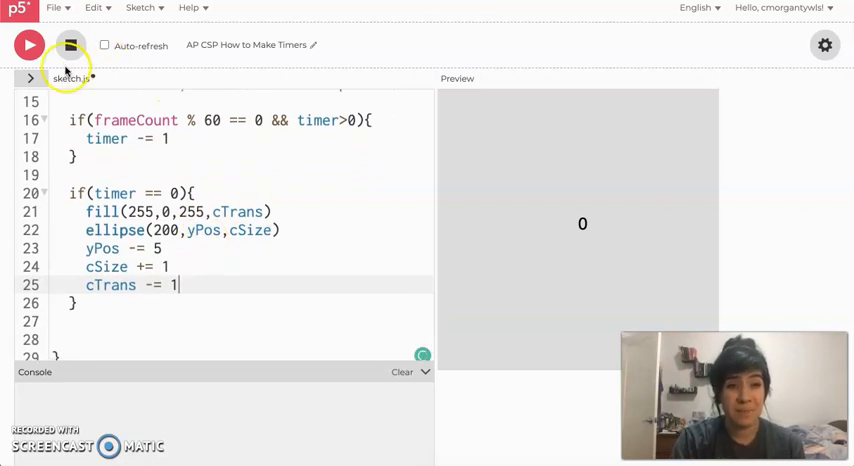
- Stop the sketch, change yPos -= 5 to yPos -= 1, and rerun it
{"action": "left_click", "coordinate": [29, 44]}
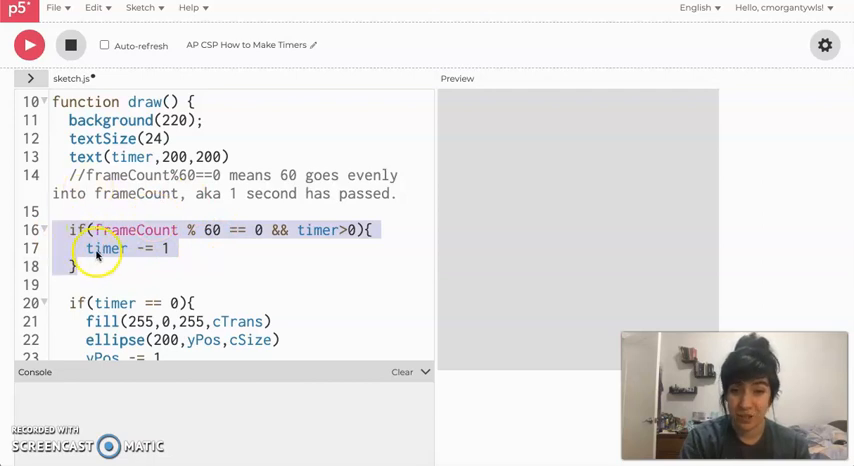
{"action": "scroll", "scroll_direction": "down", "scroll_amount": 3}
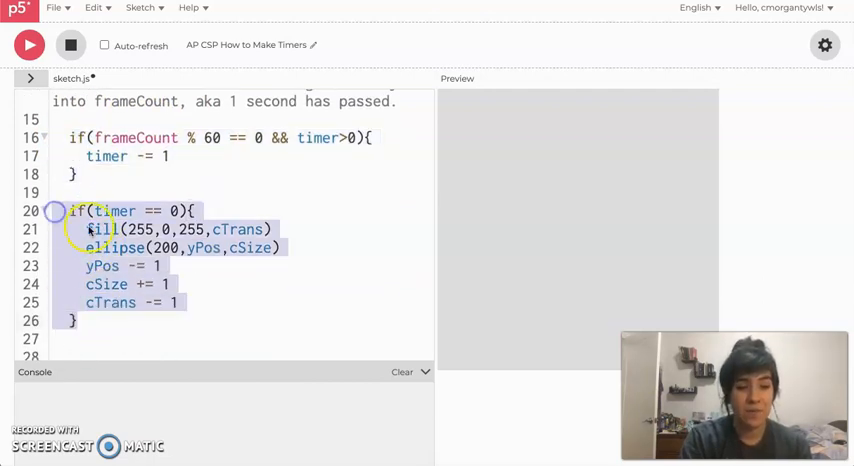
{"action": "left_click", "coordinate": [28, 44]}
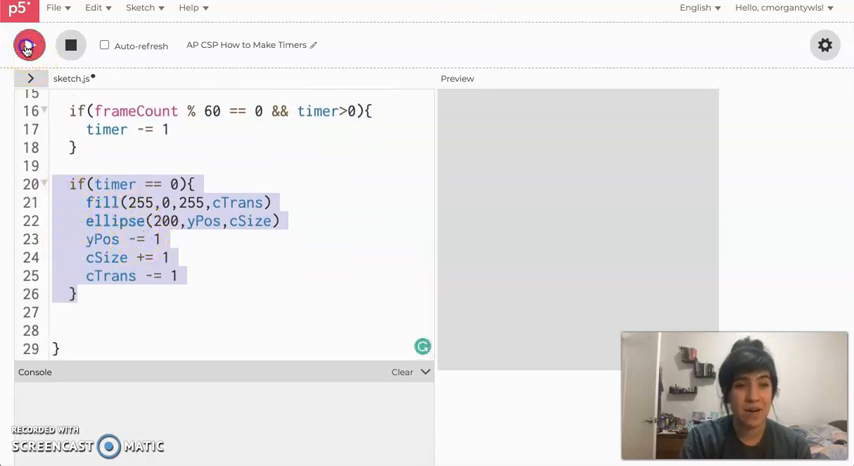
{"action": "left_click", "coordinate": [28, 45]}
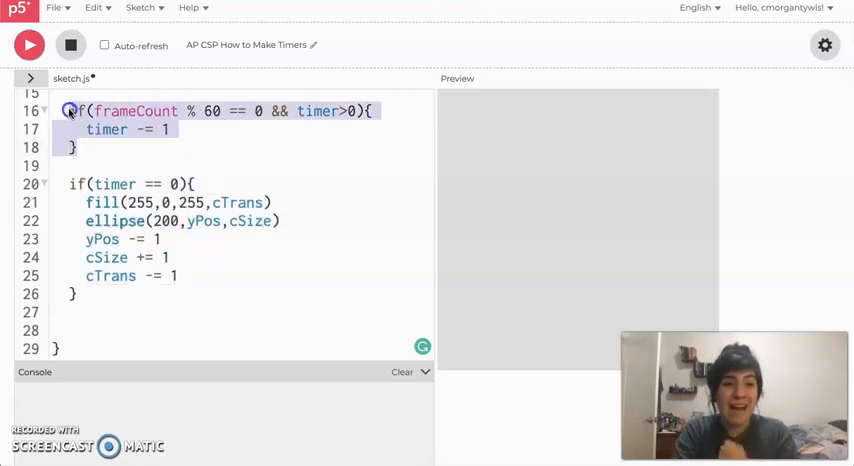
{"action": "scroll", "scroll_direction": "up", "scroll_amount": 3}
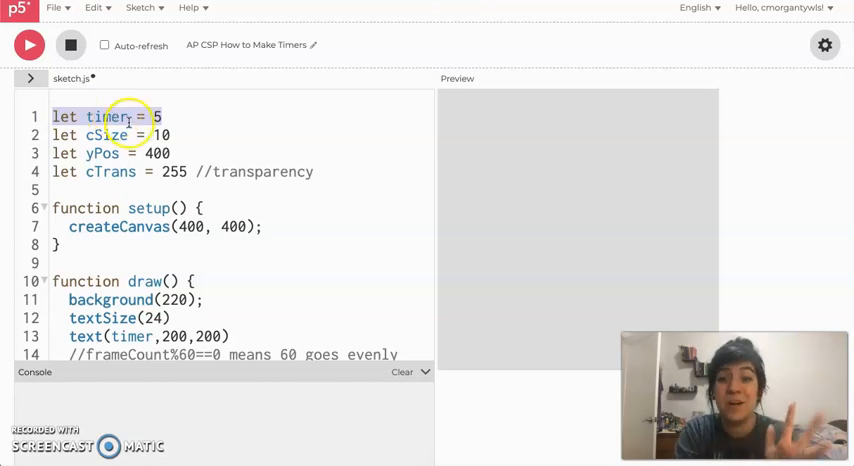
{"action": "scroll", "scroll_direction": "down", "scroll_amount": 3}
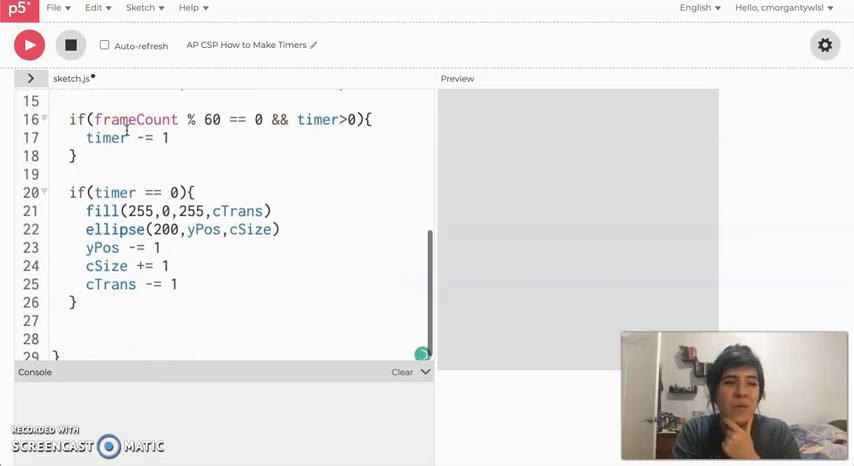